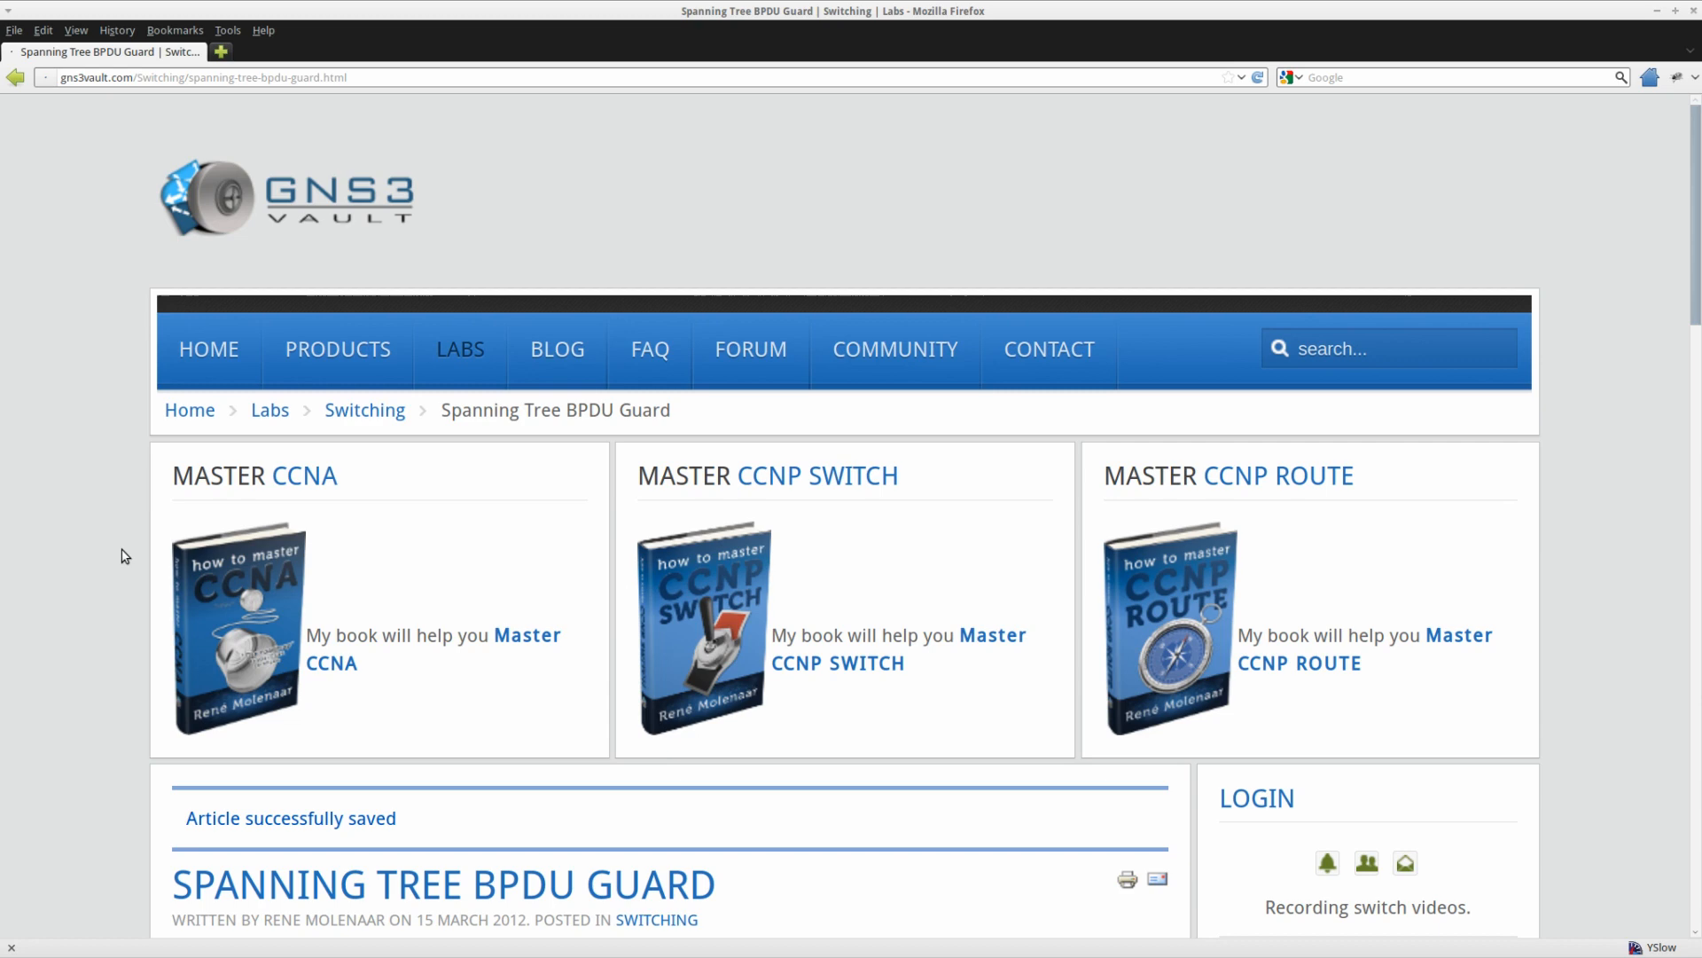
Enable integrated routing and bridging (bridge irb) on Neo
scroll("down", 3)
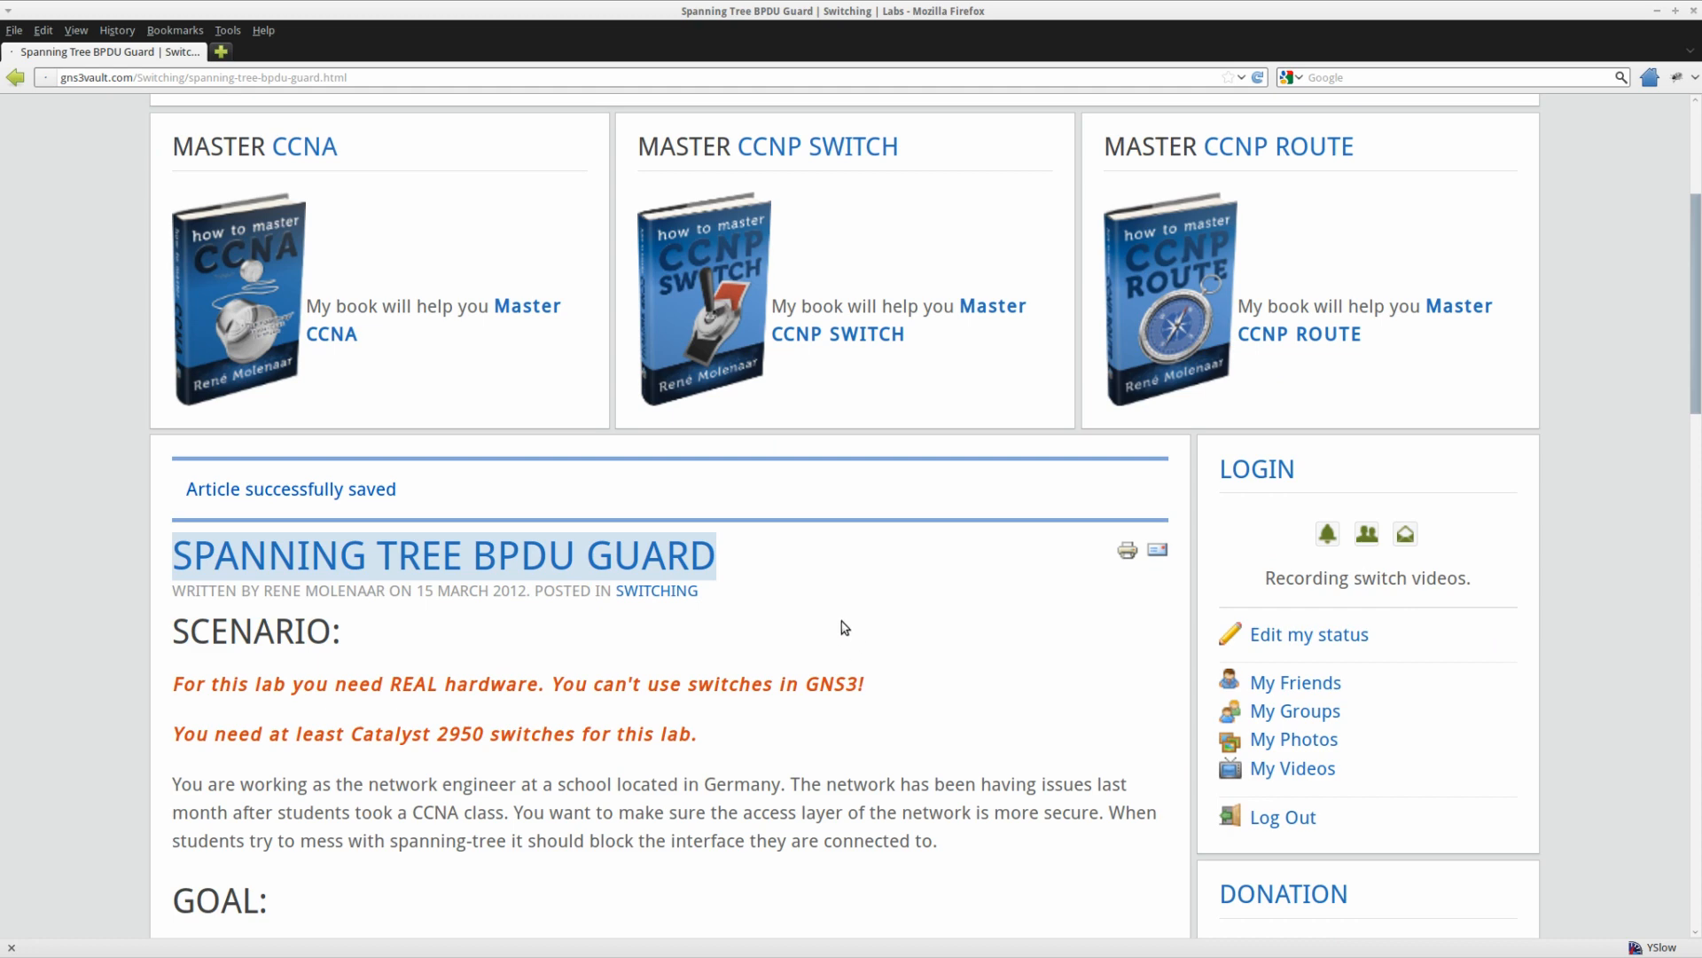
scroll("down", 3)
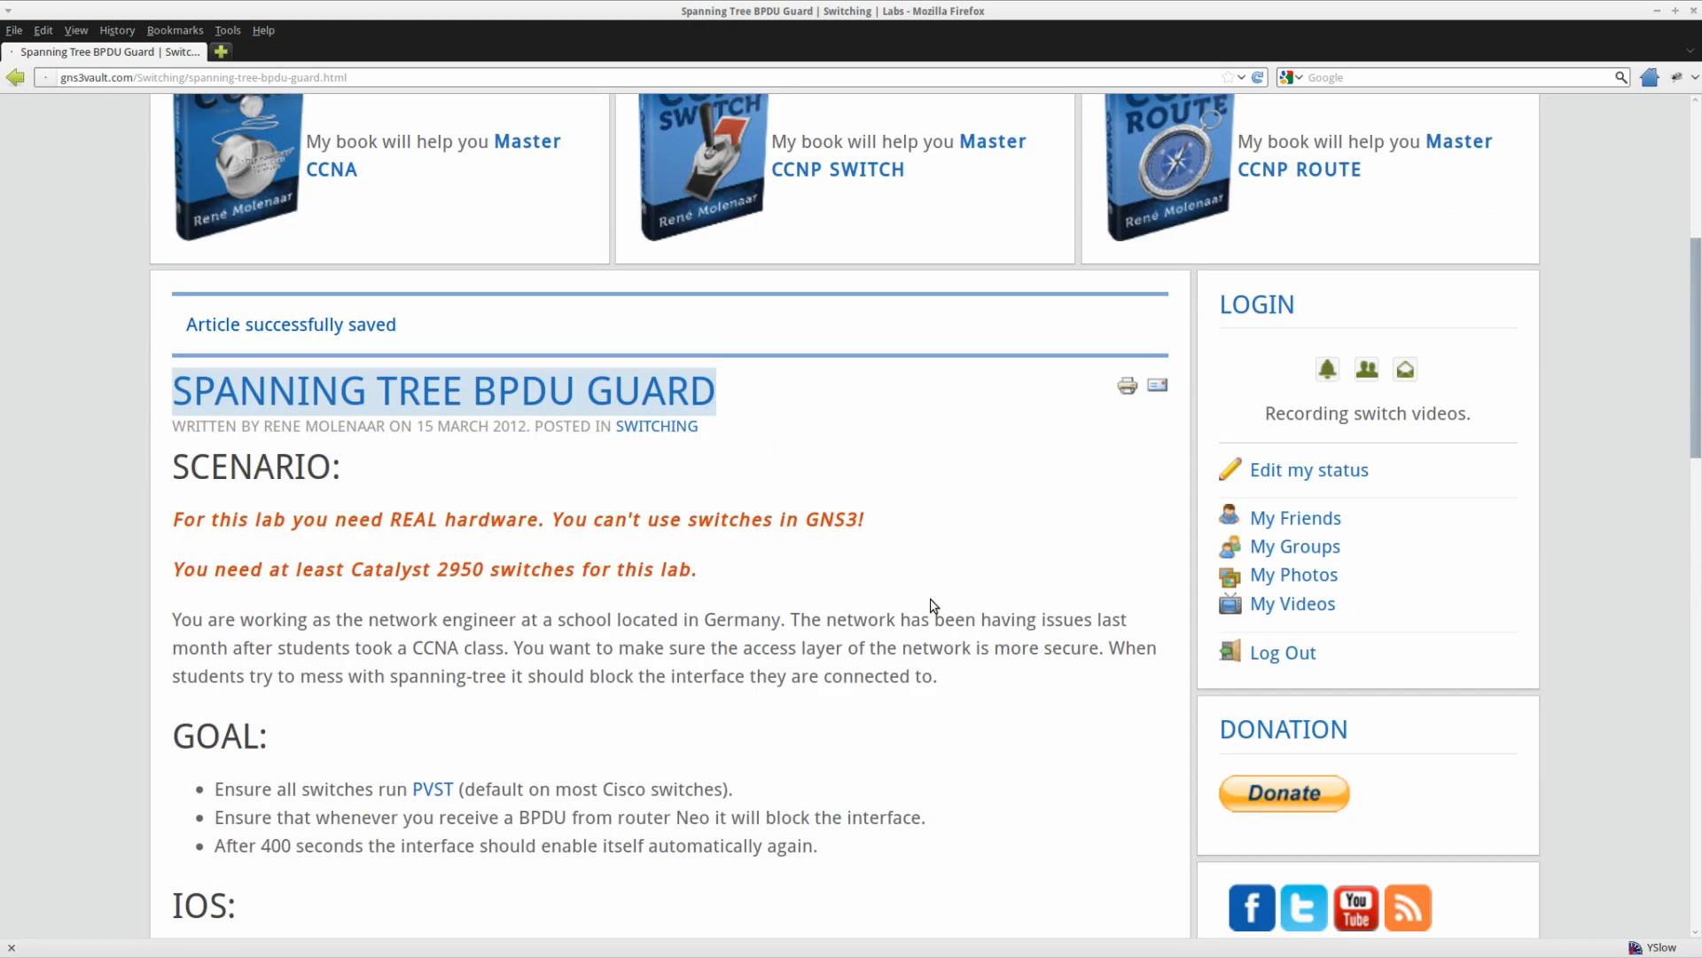
scroll("down", 3)
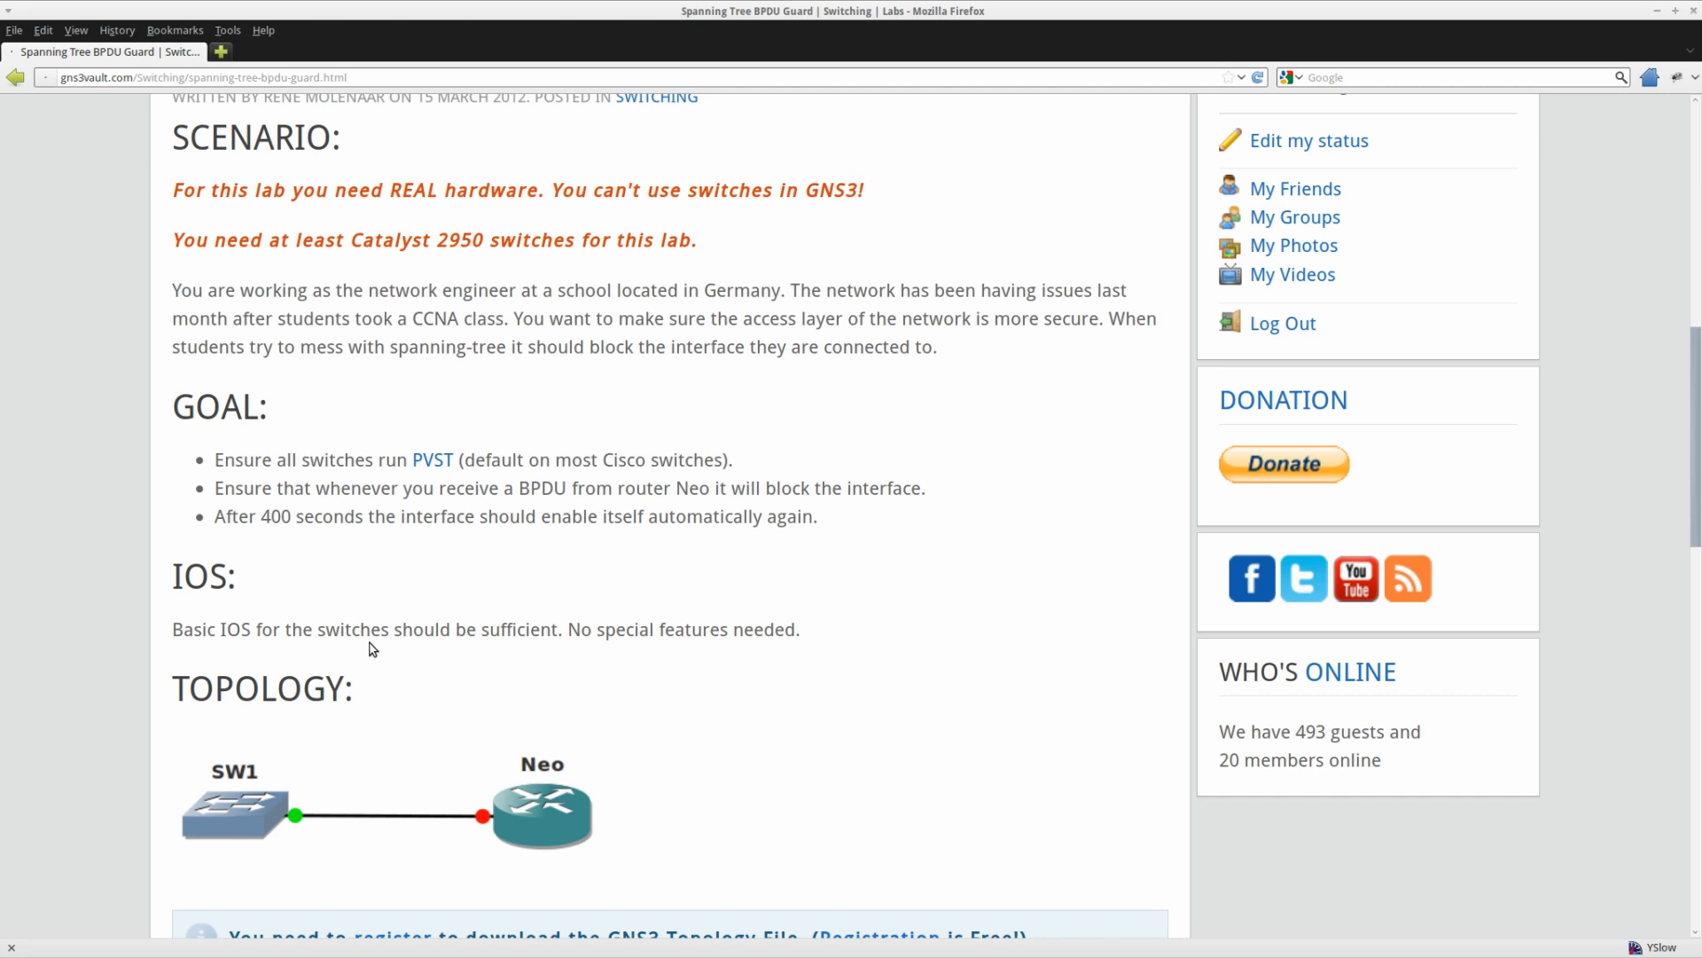
double_click(275, 516)
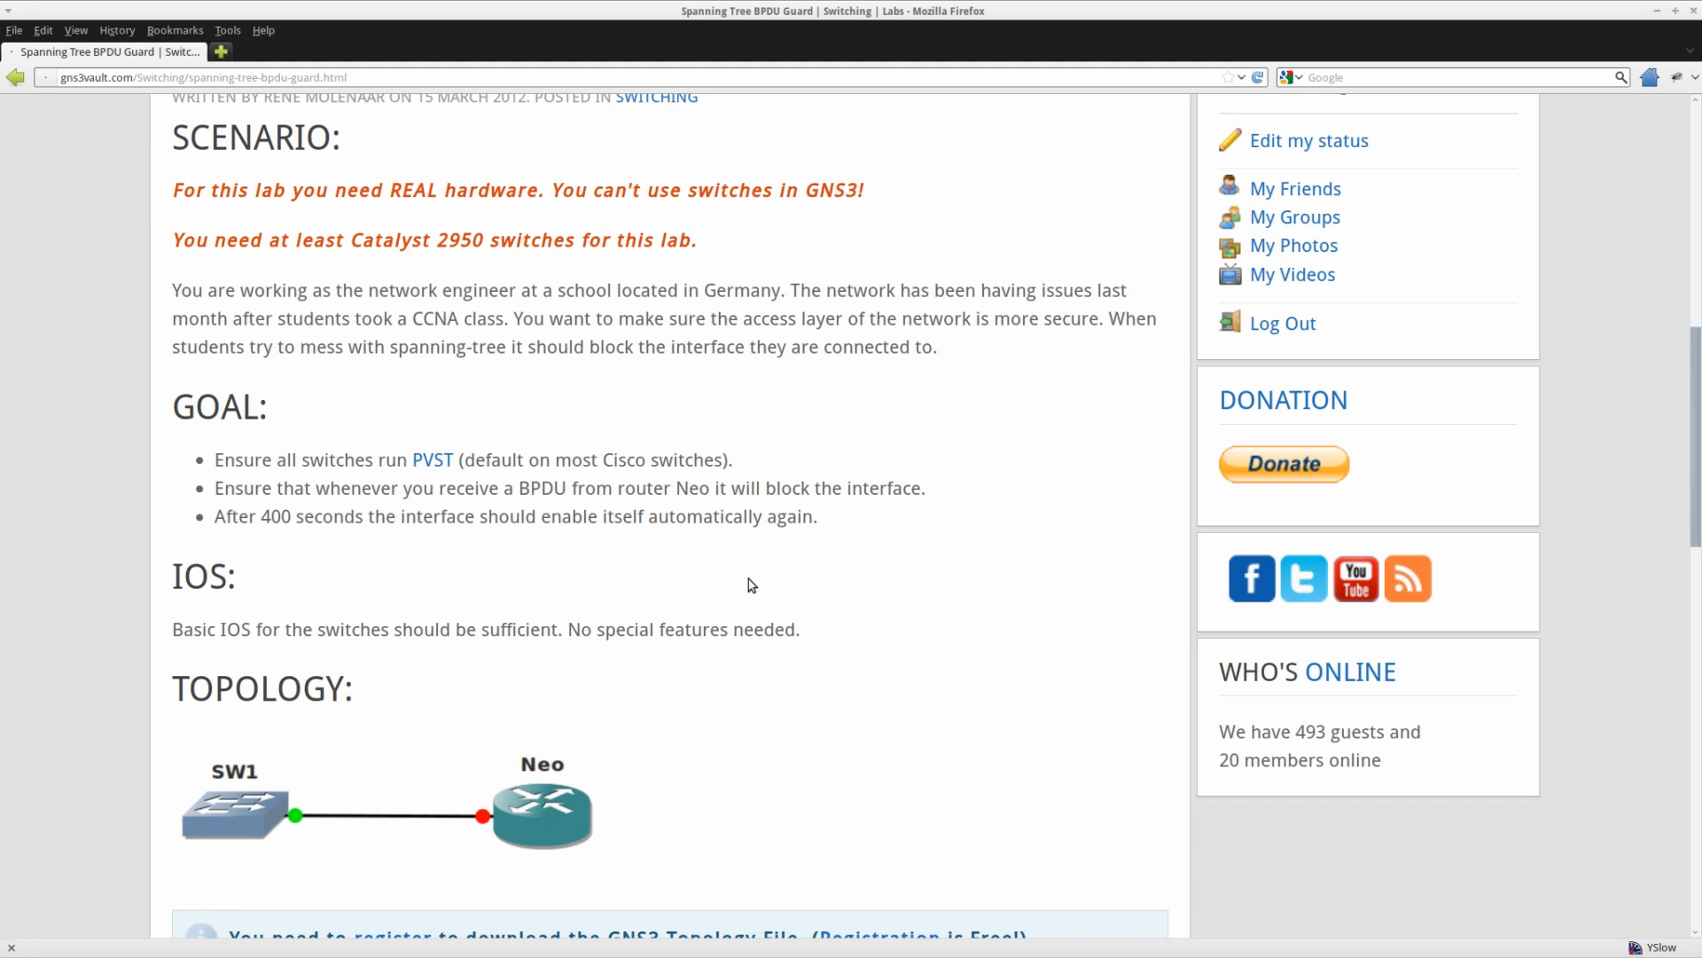
scroll("down", 3)
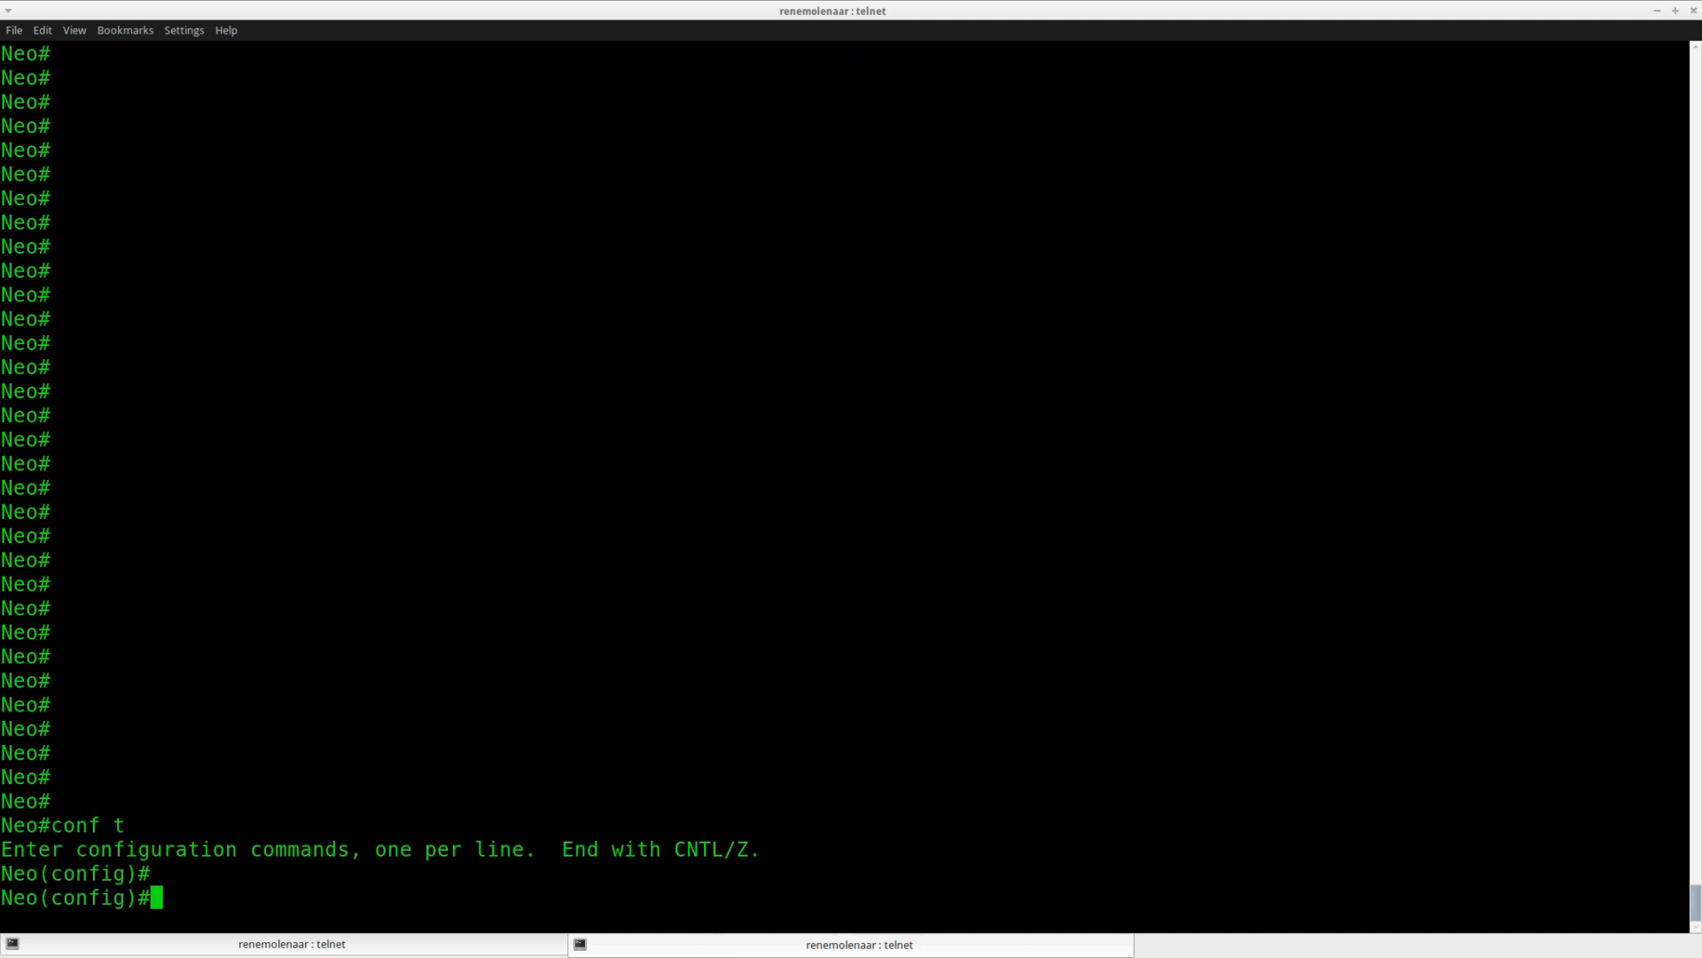
type("bridge irb")
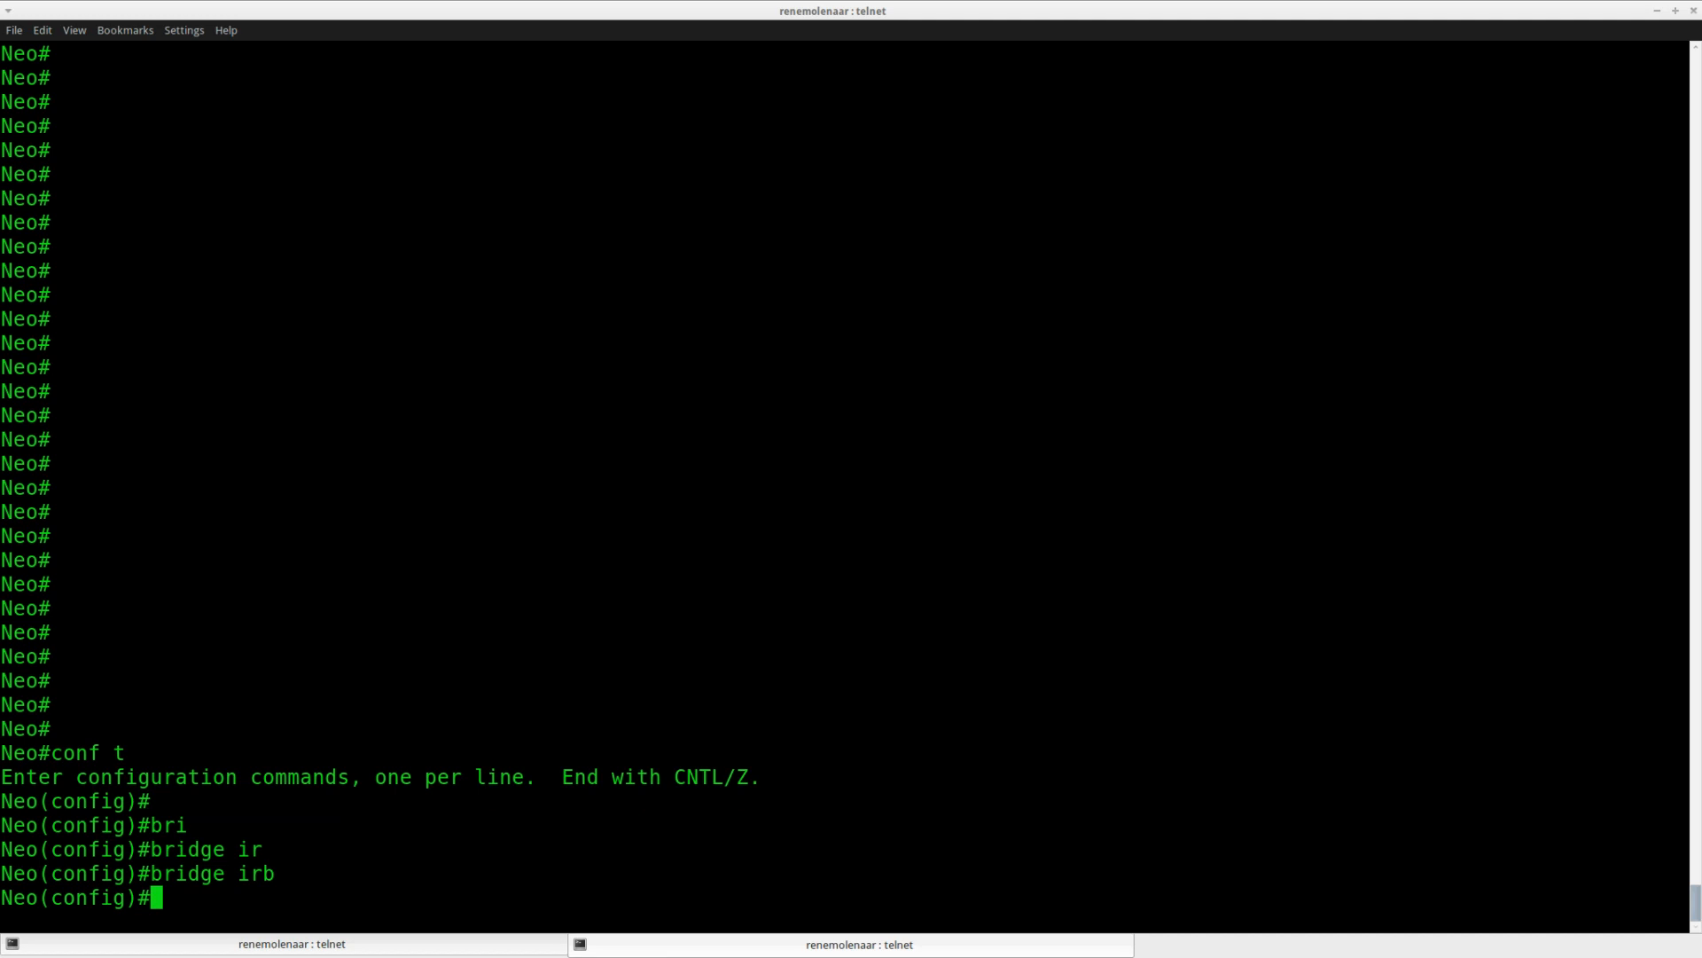
Create bridge 1 with IEEE protocol and add f0/0 to bridge-group 1
double_click(257, 872)
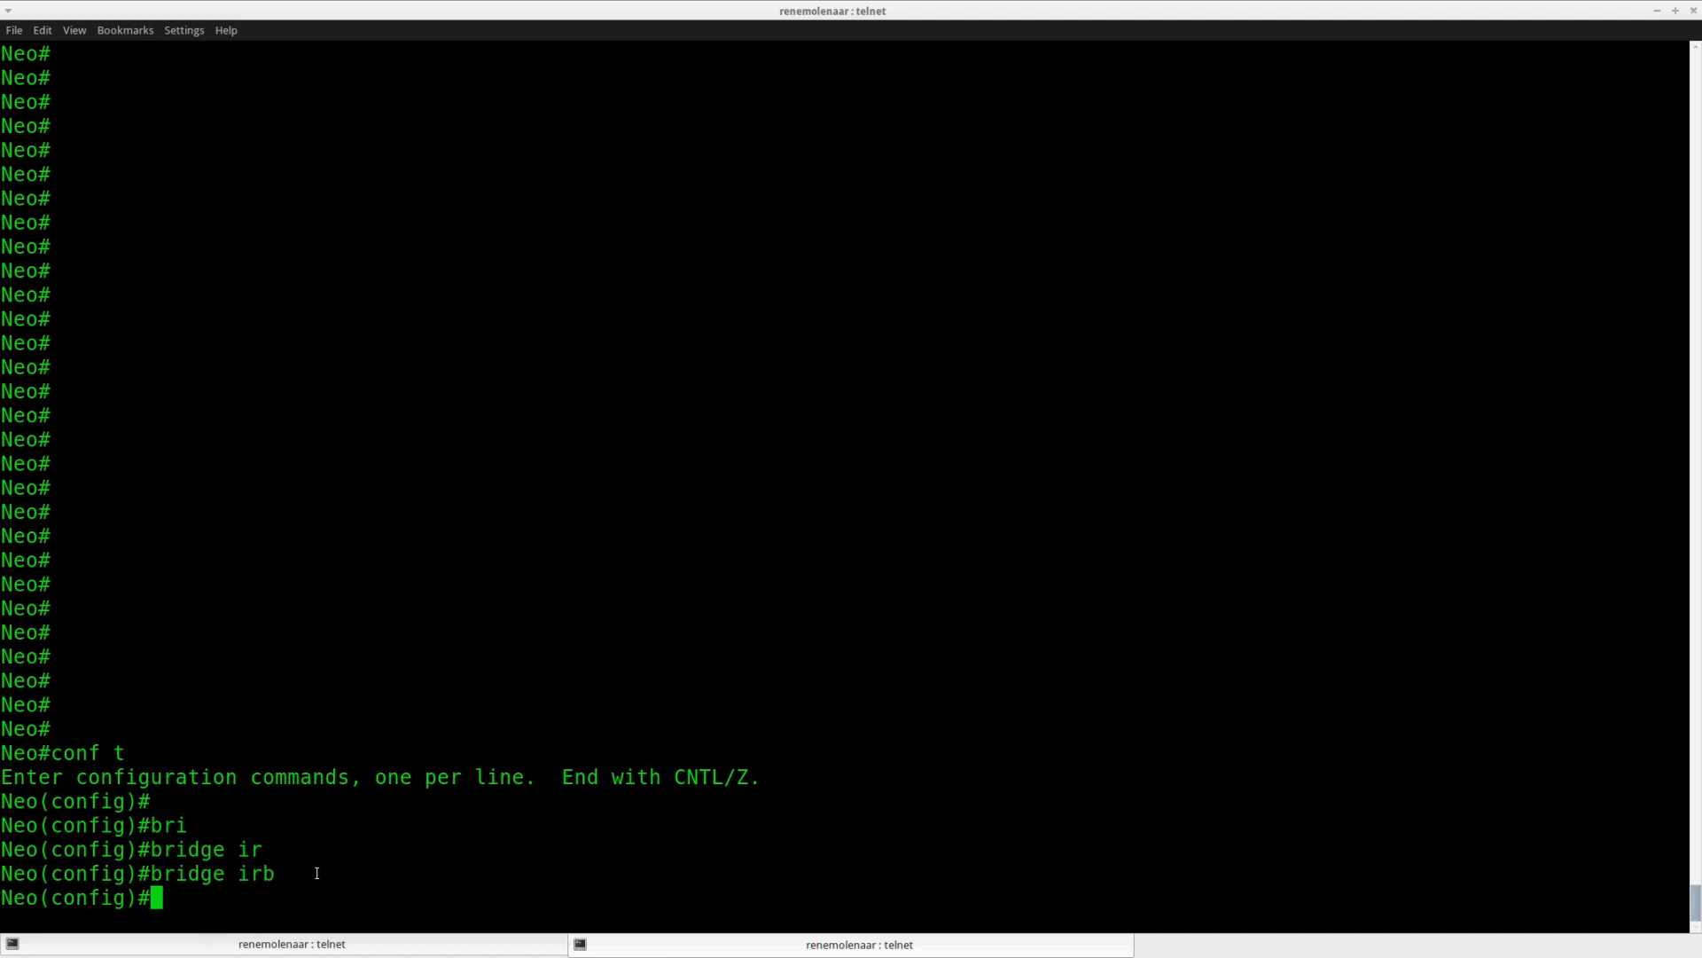
type("bridge 1 protocol ieee")
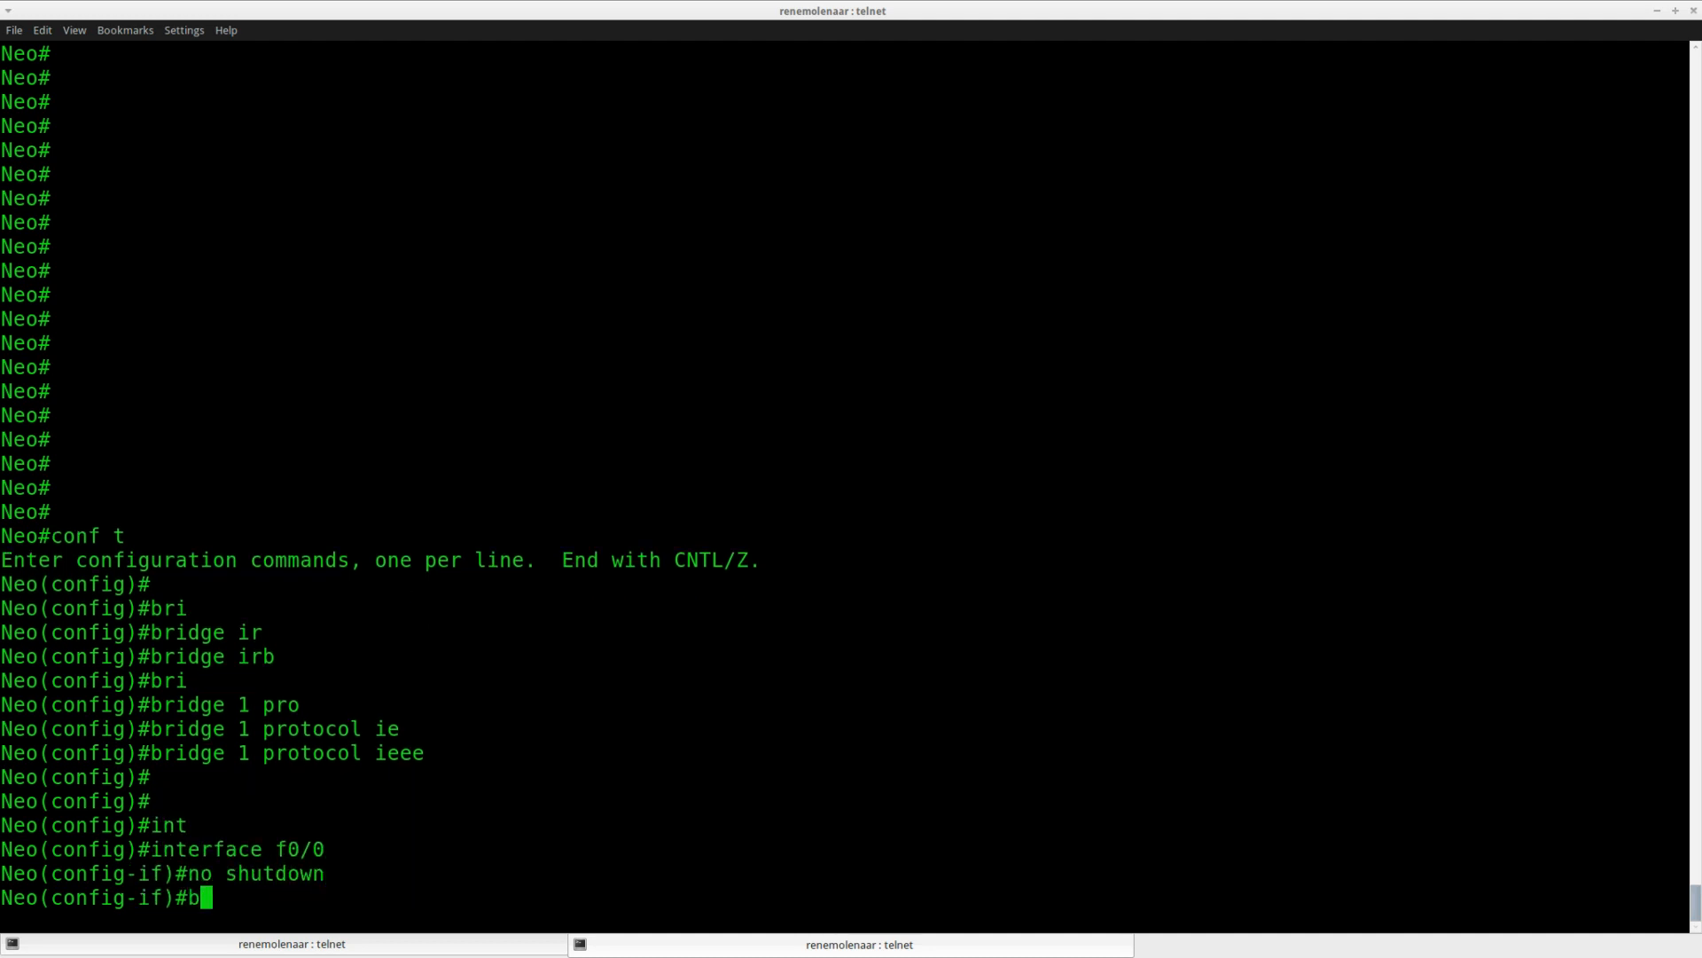
type("bridge-group 1")
type("show spanning-tree")
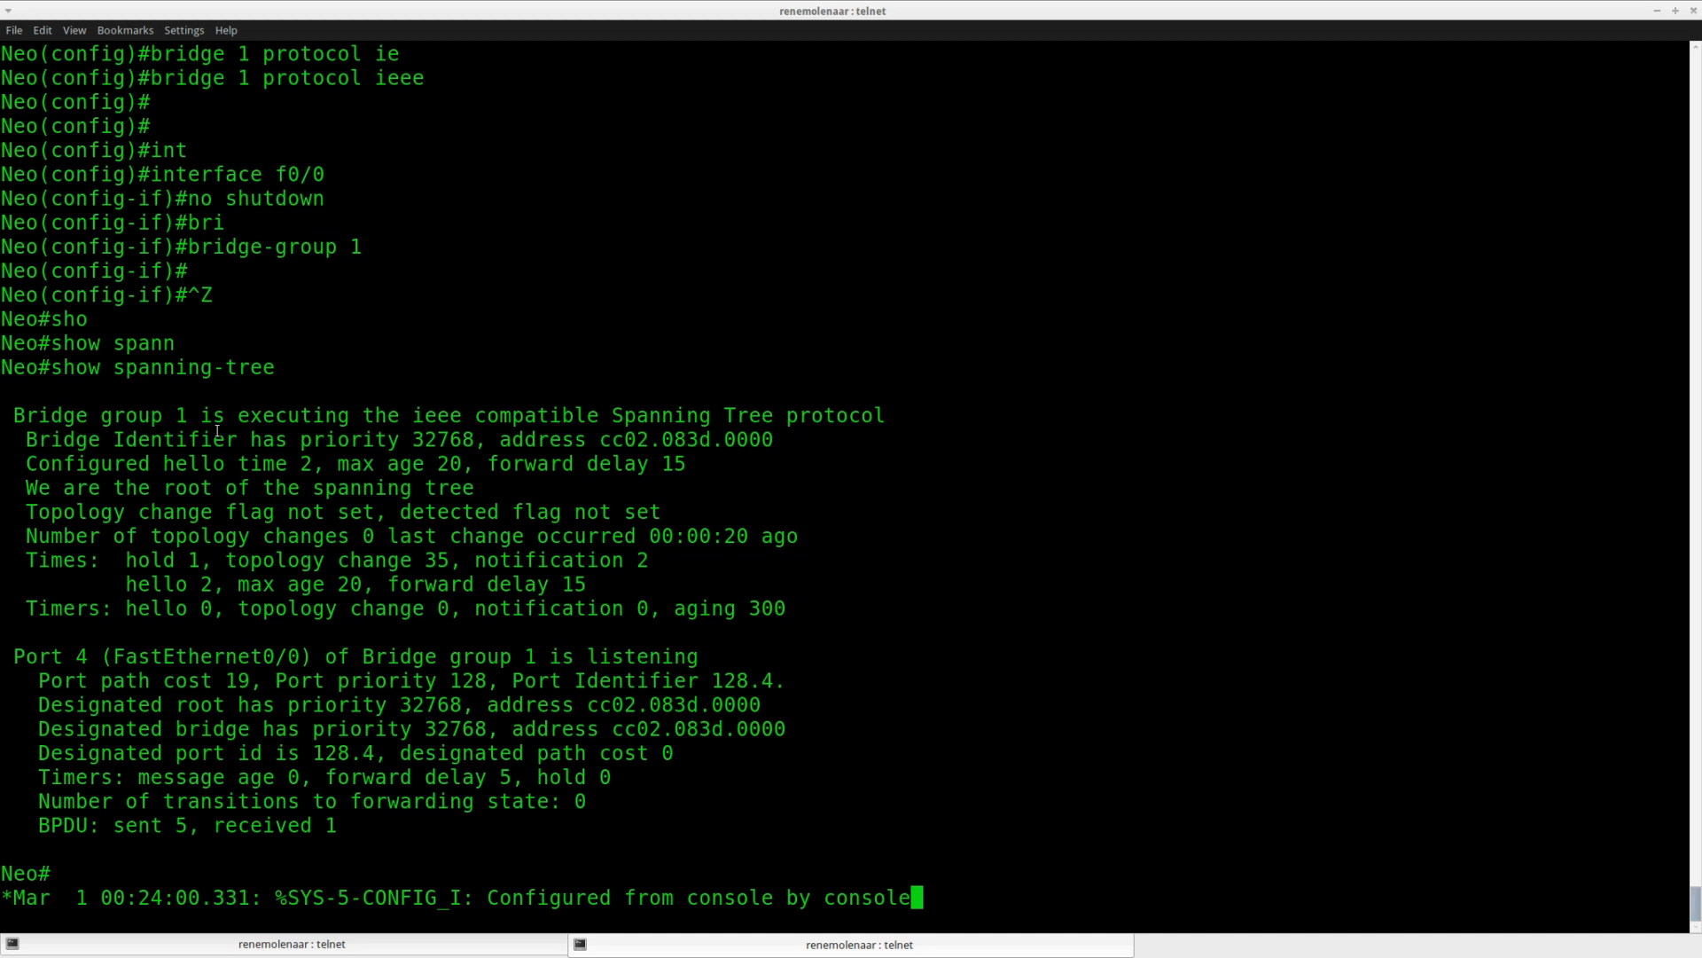
Review Neo's show spanning-tree output for bridge group 1 and FastEthernet0/0
left_click_drag(13, 415, 885, 415)
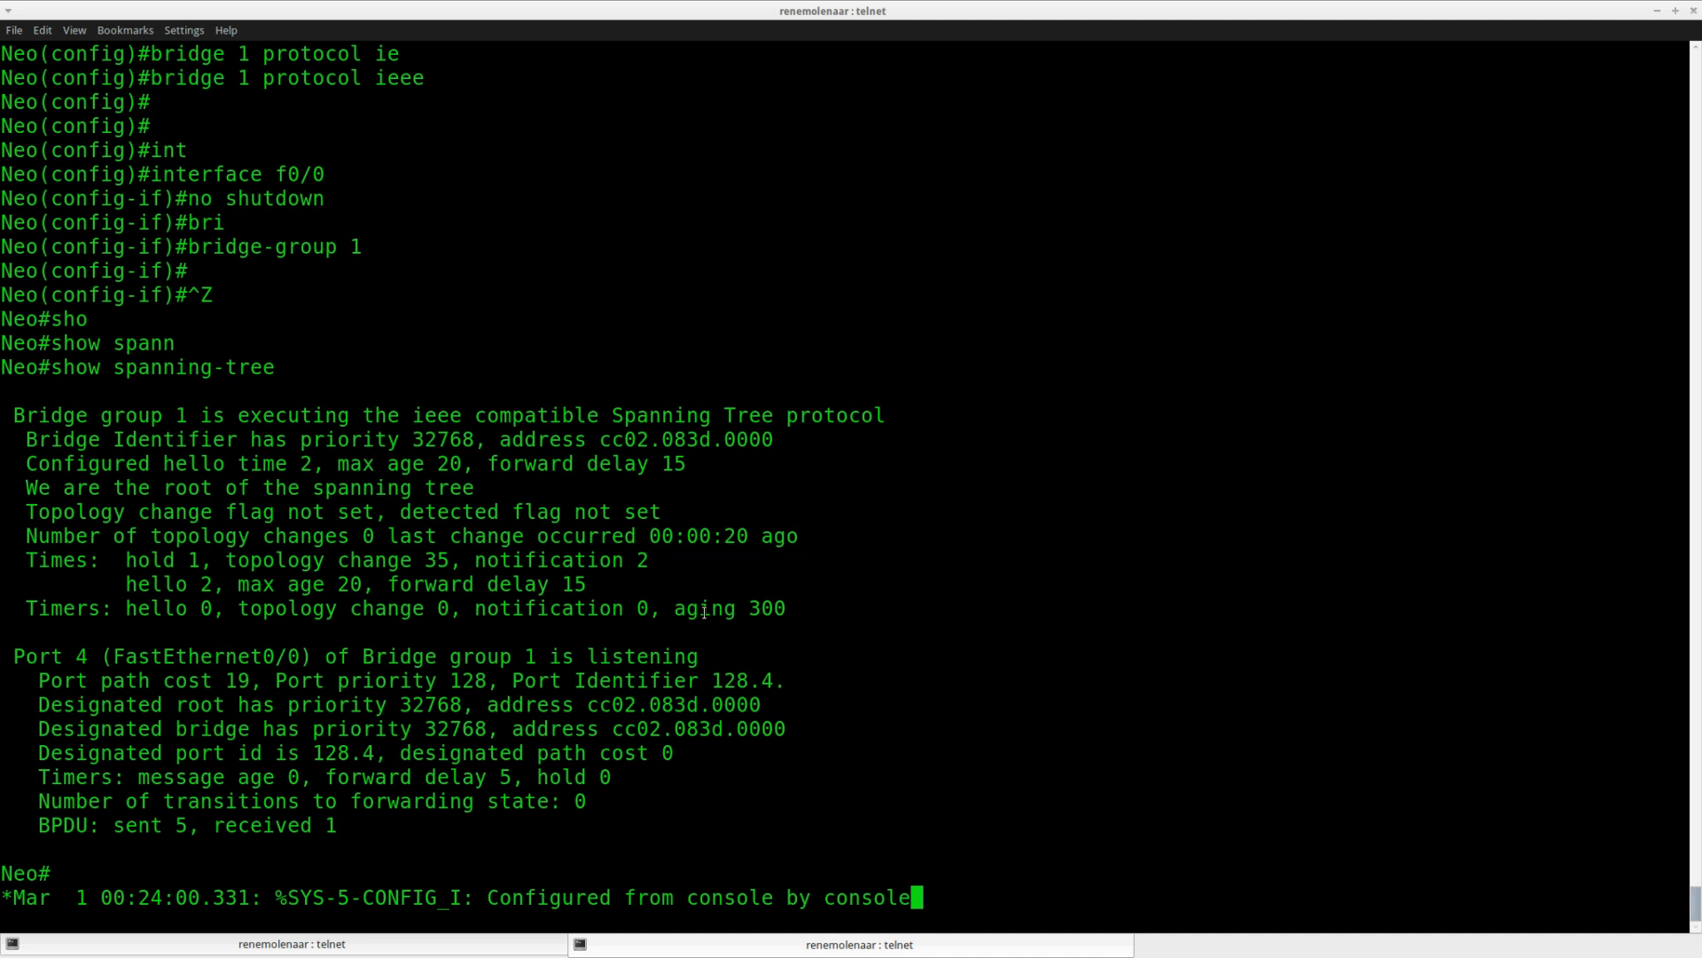
left_click_drag(93, 656, 701, 656)
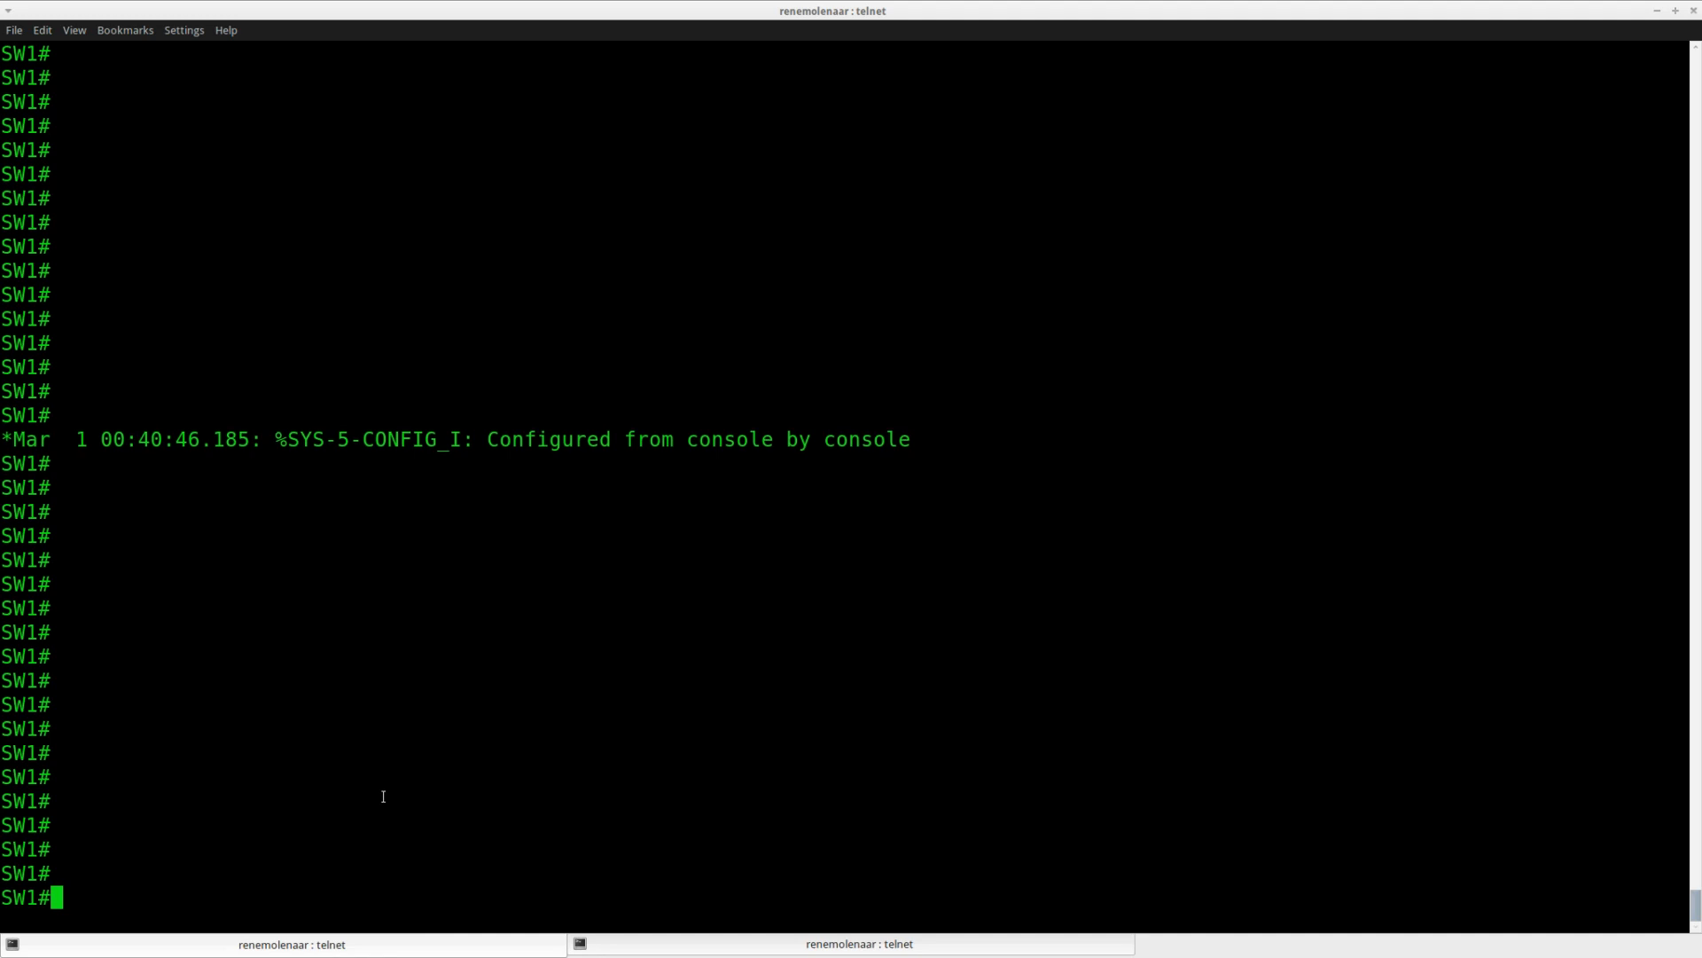
Run 'show errdisable recovery' on SW1 and note bpduguard Disabled with 300-second timer
type("conf t")
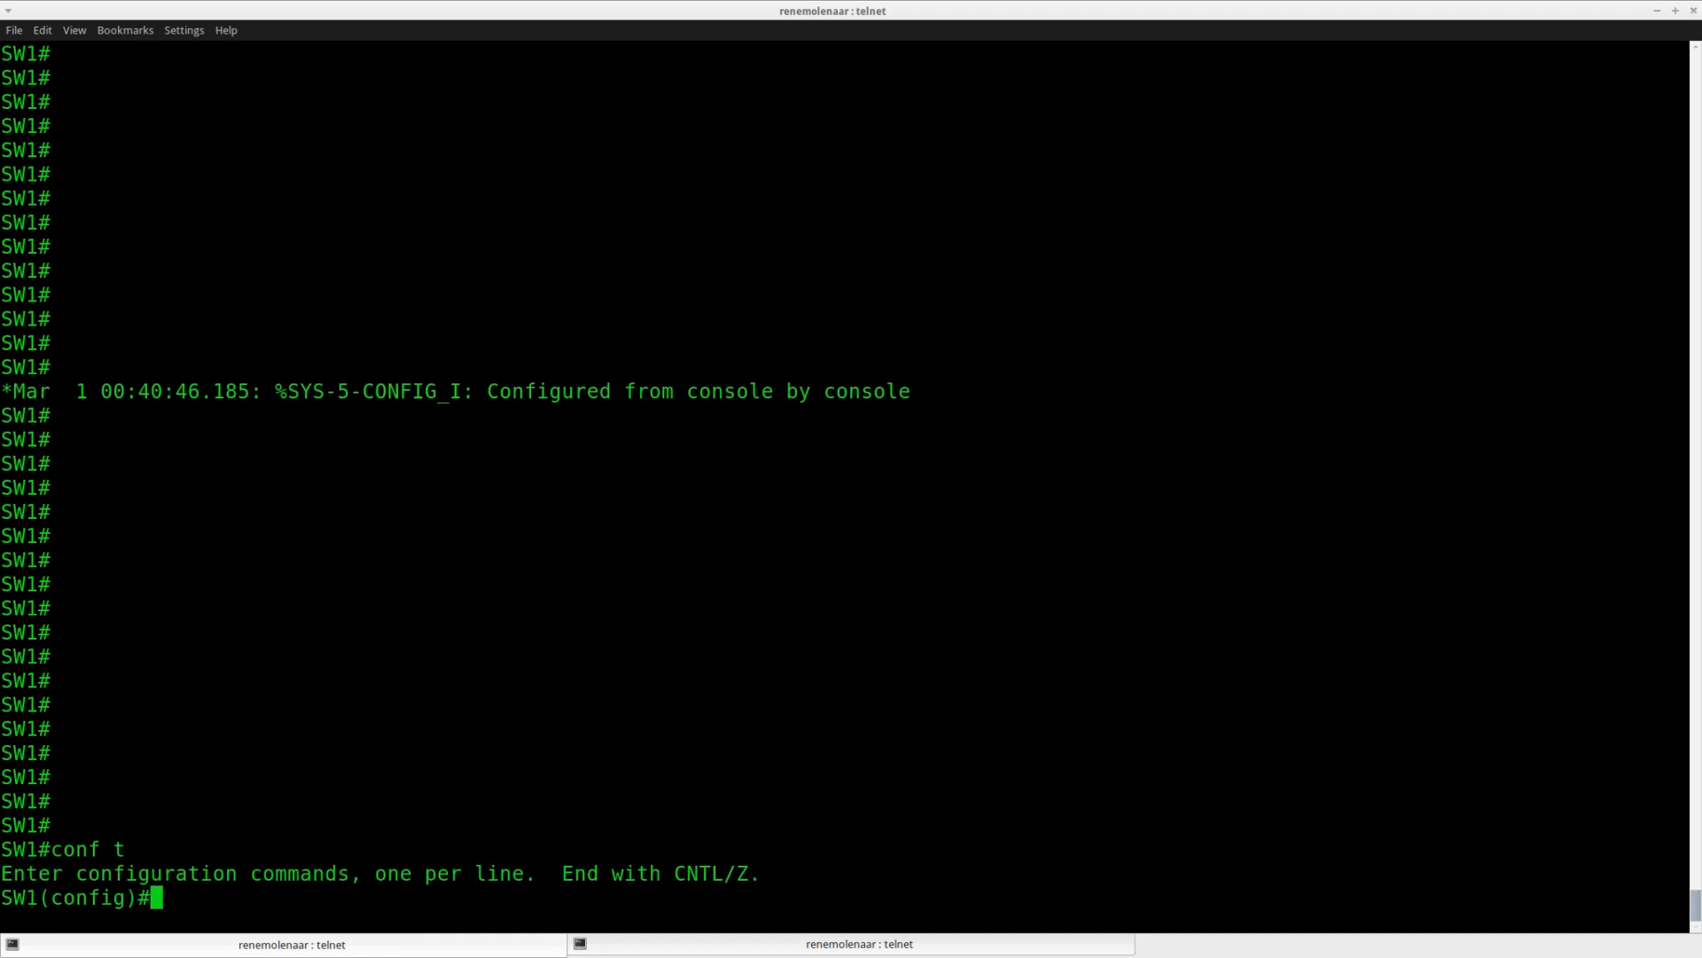
type("interface fa0/1")
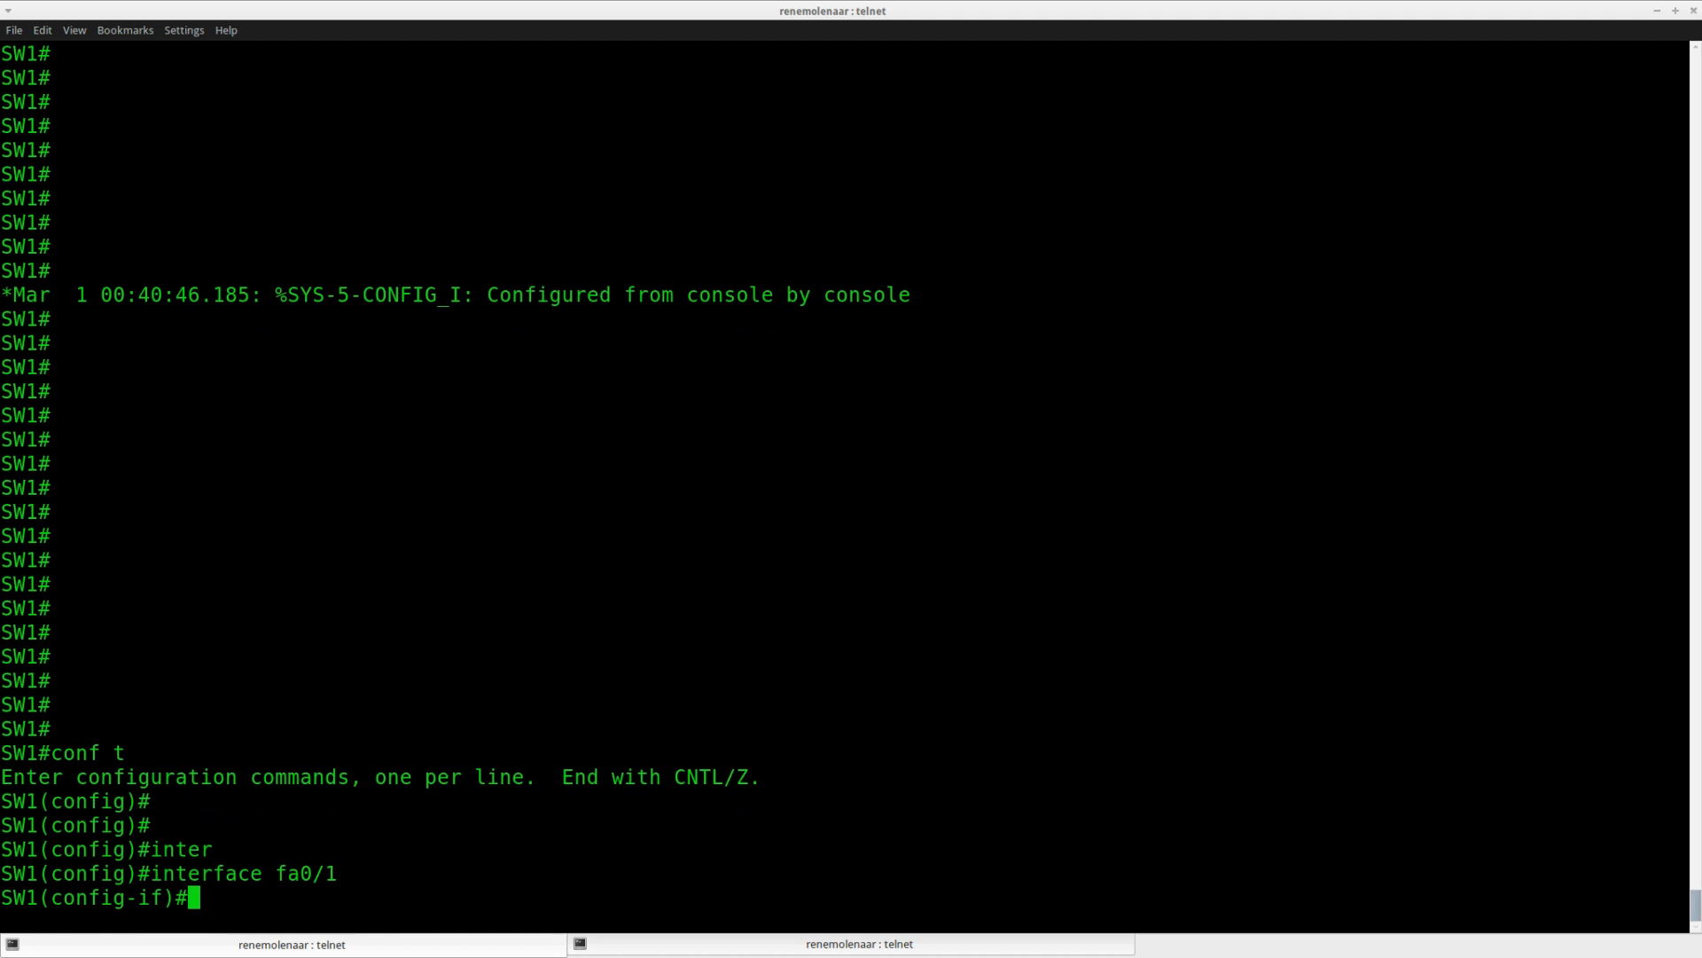
mouse_move(377, 586)
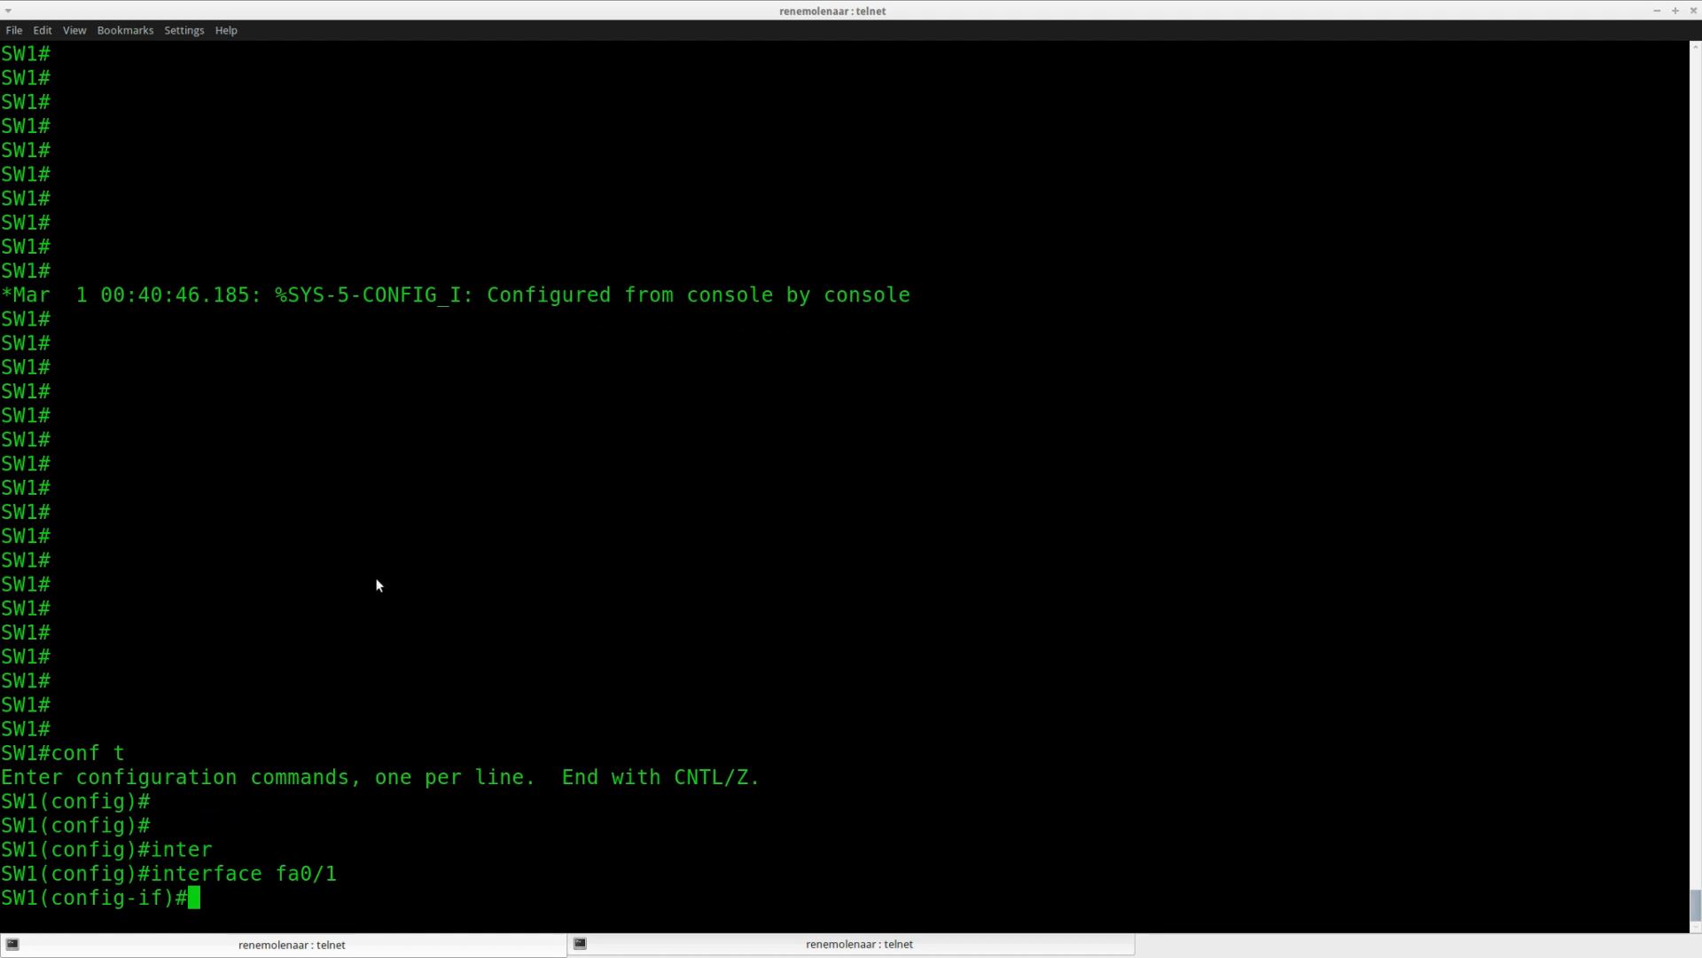
mouse_move(392, 589)
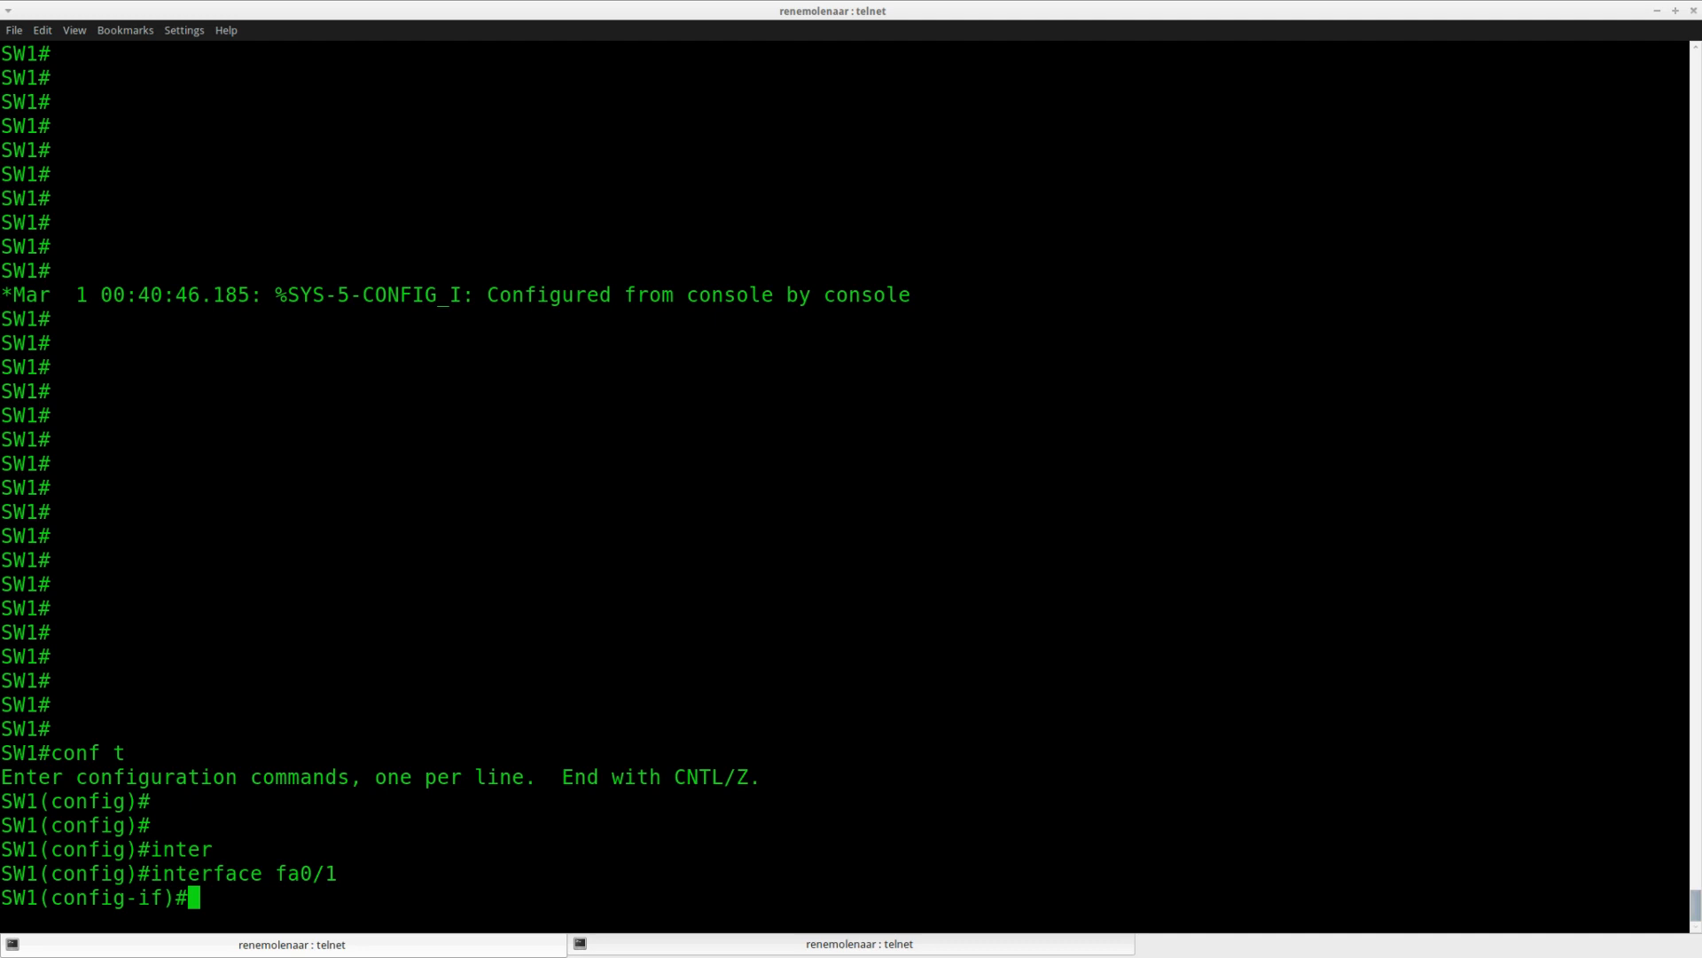
type("e")
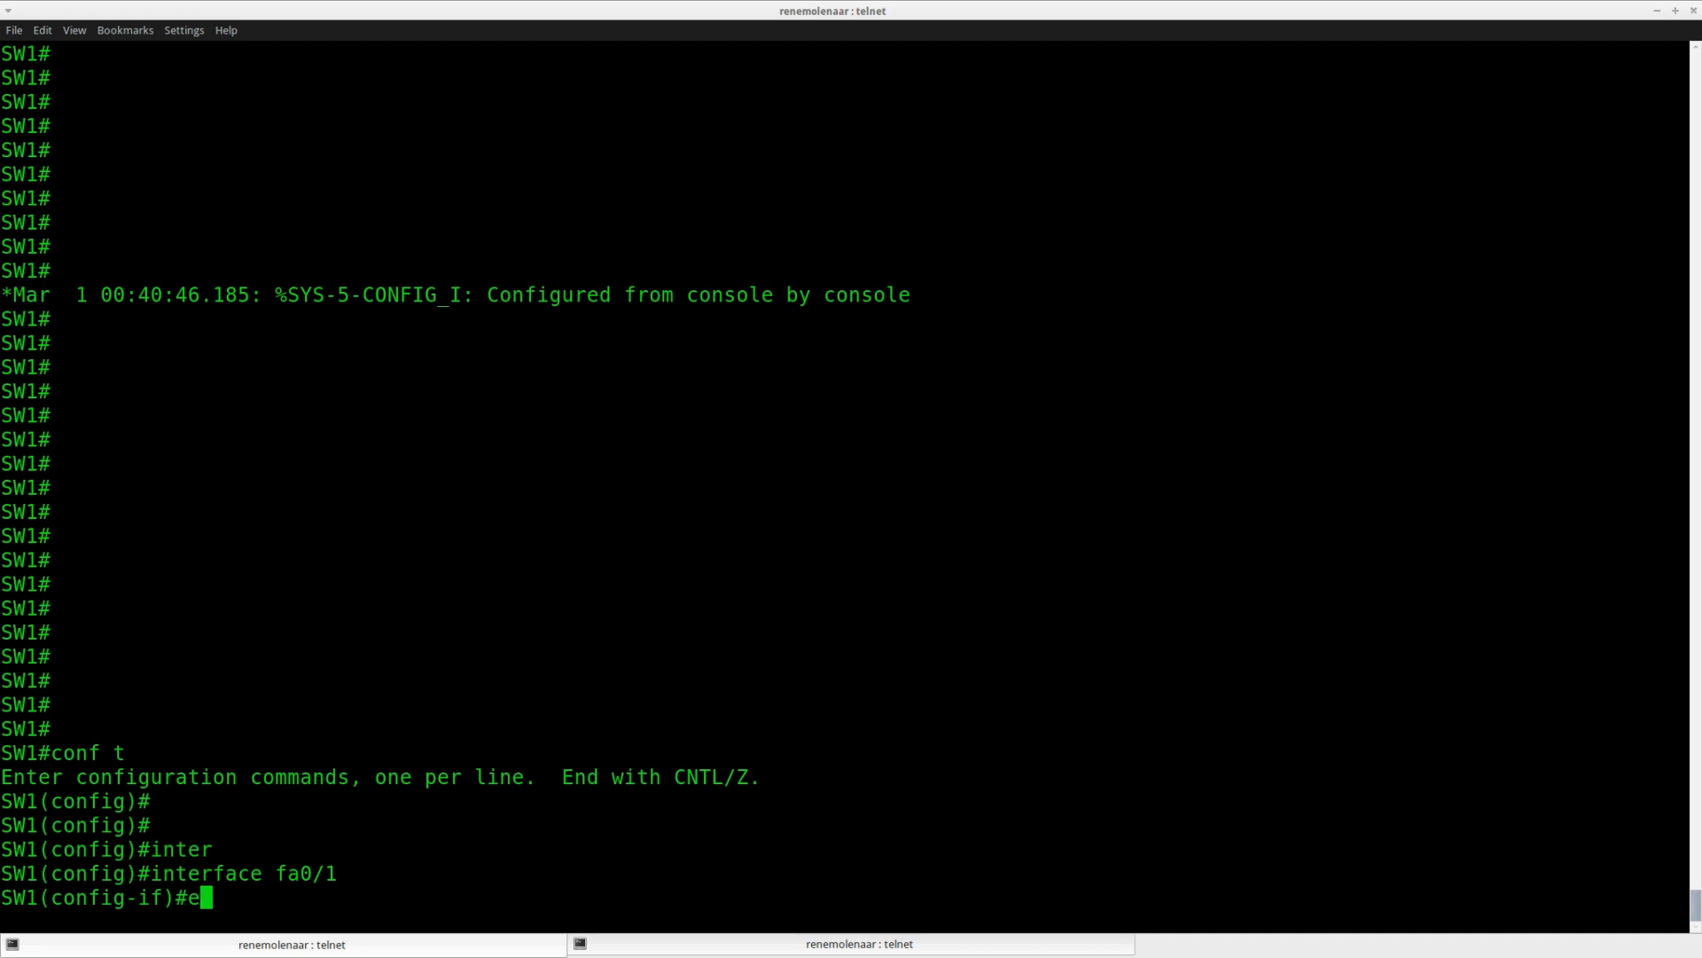
type("rr")
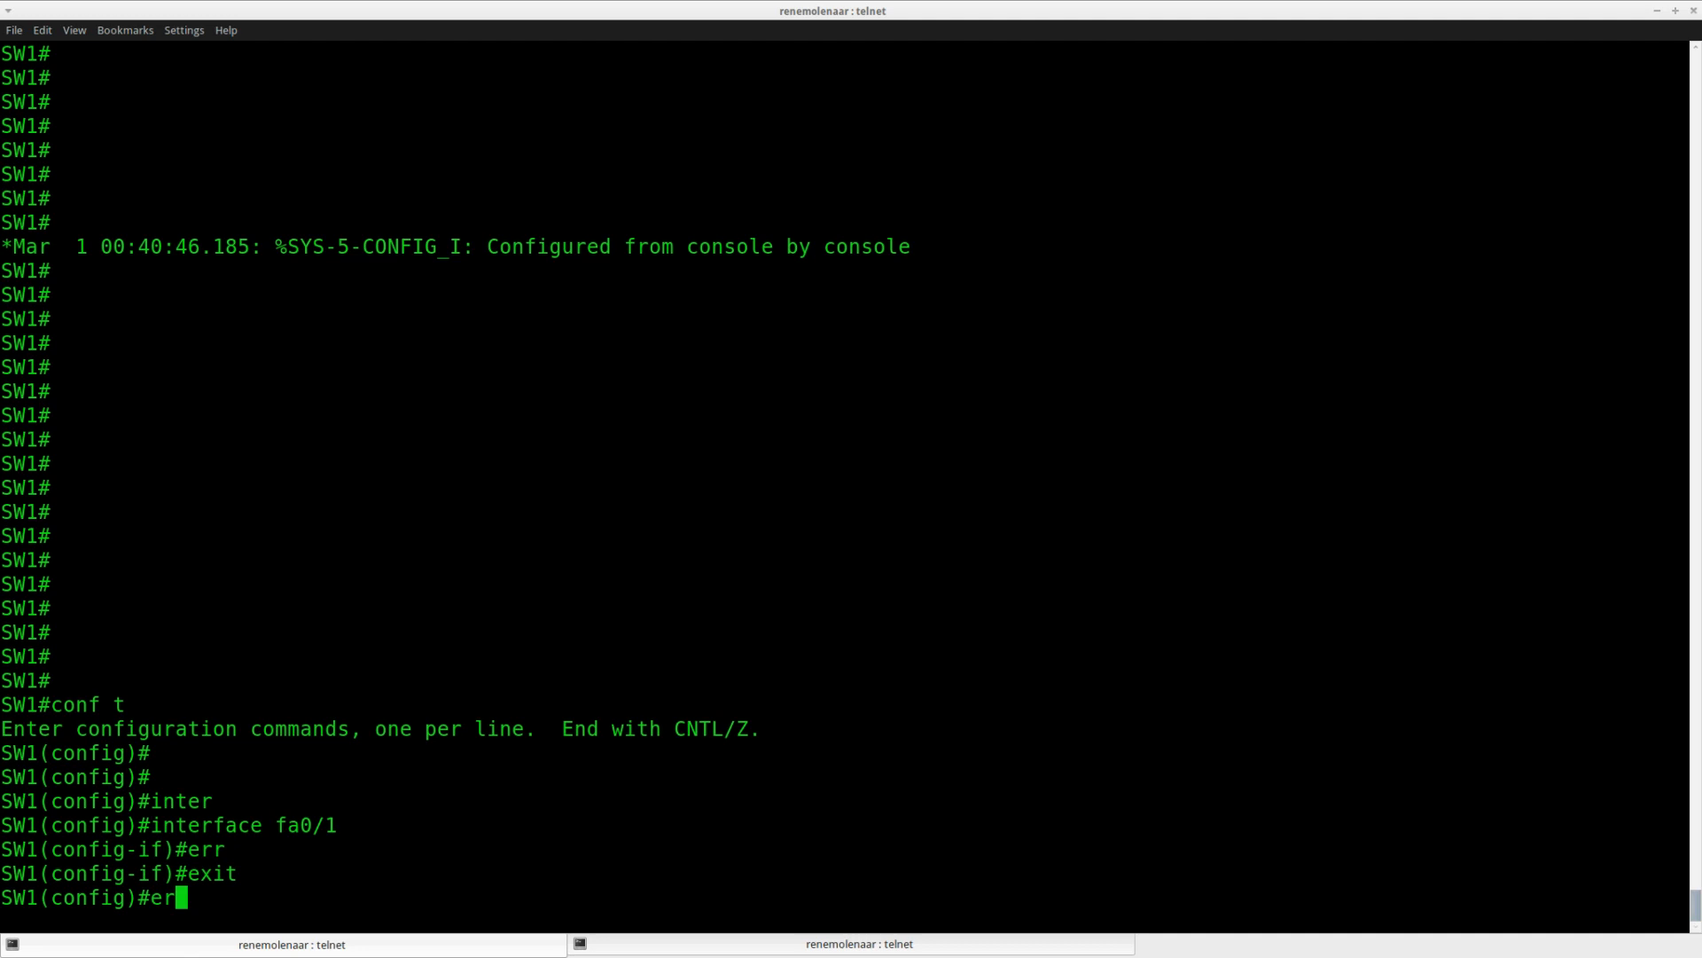
type("disable")
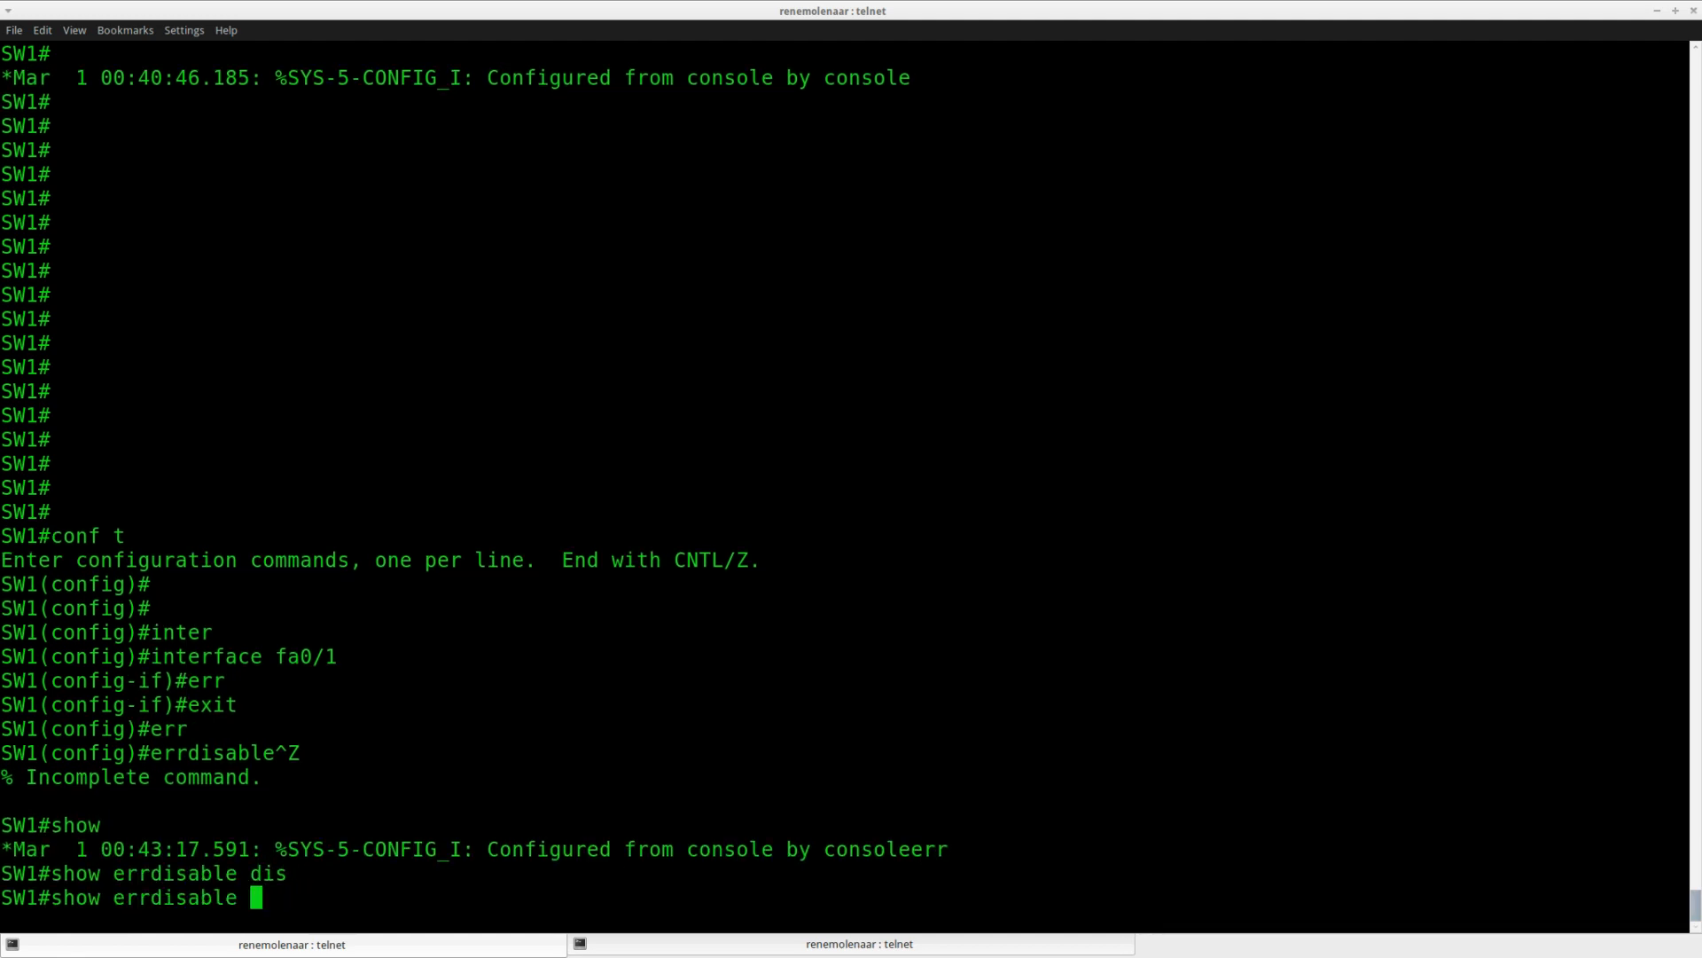
type("recovery")
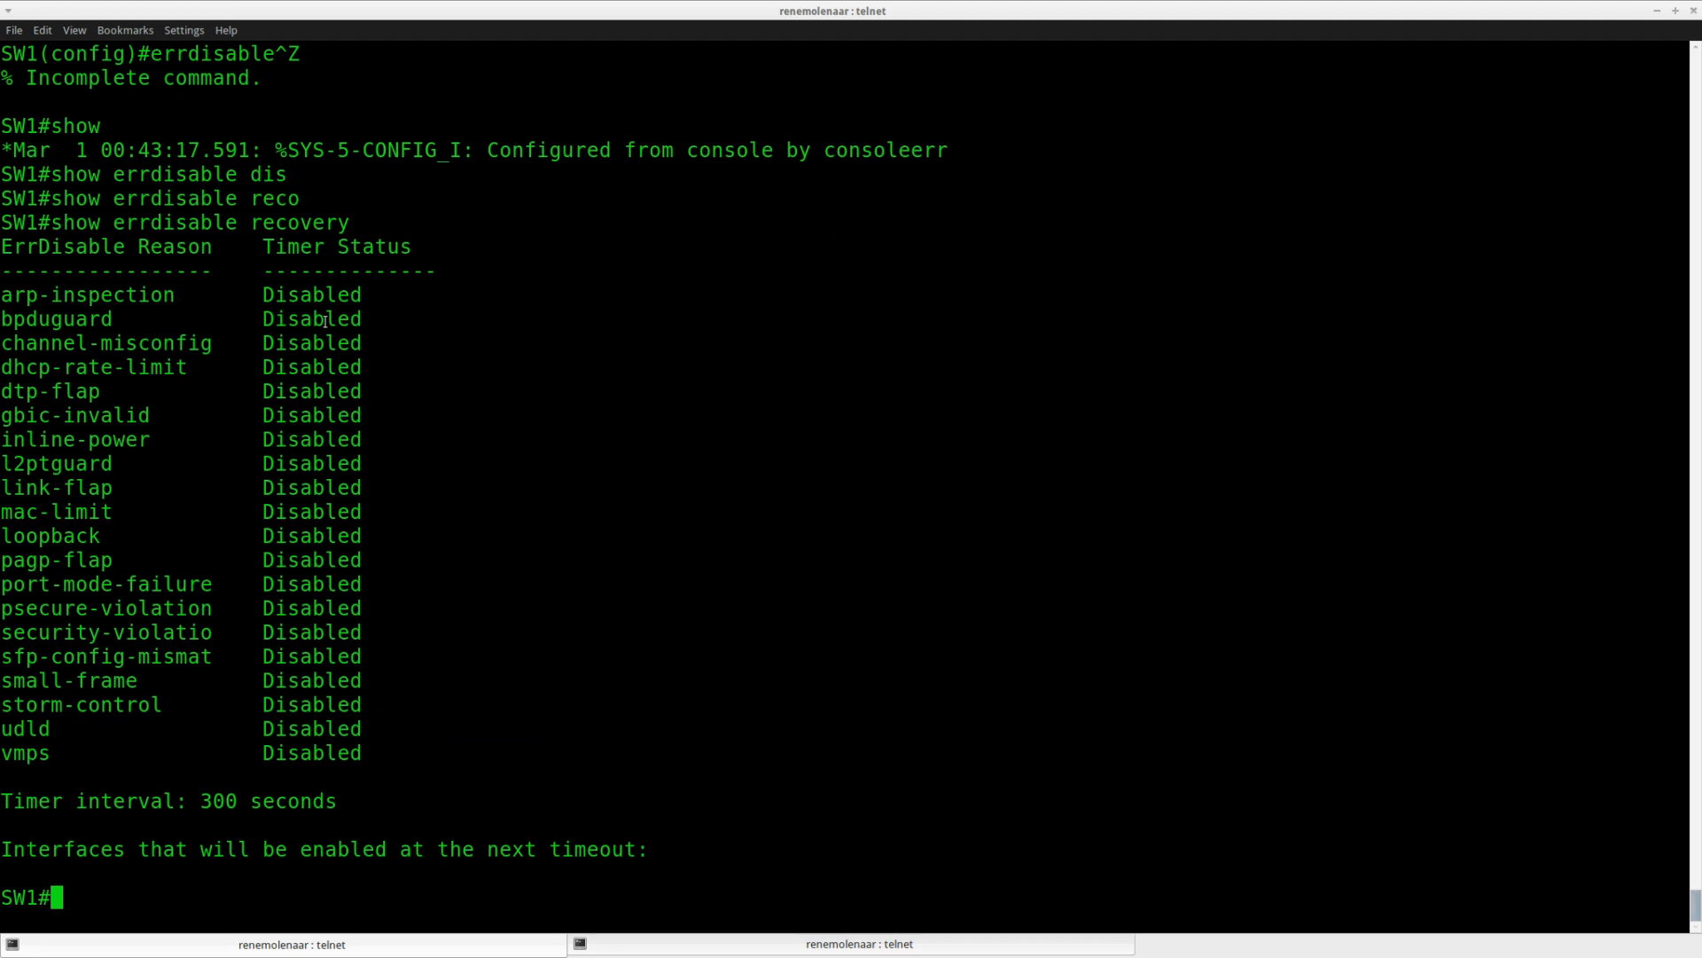
double_click(57, 319)
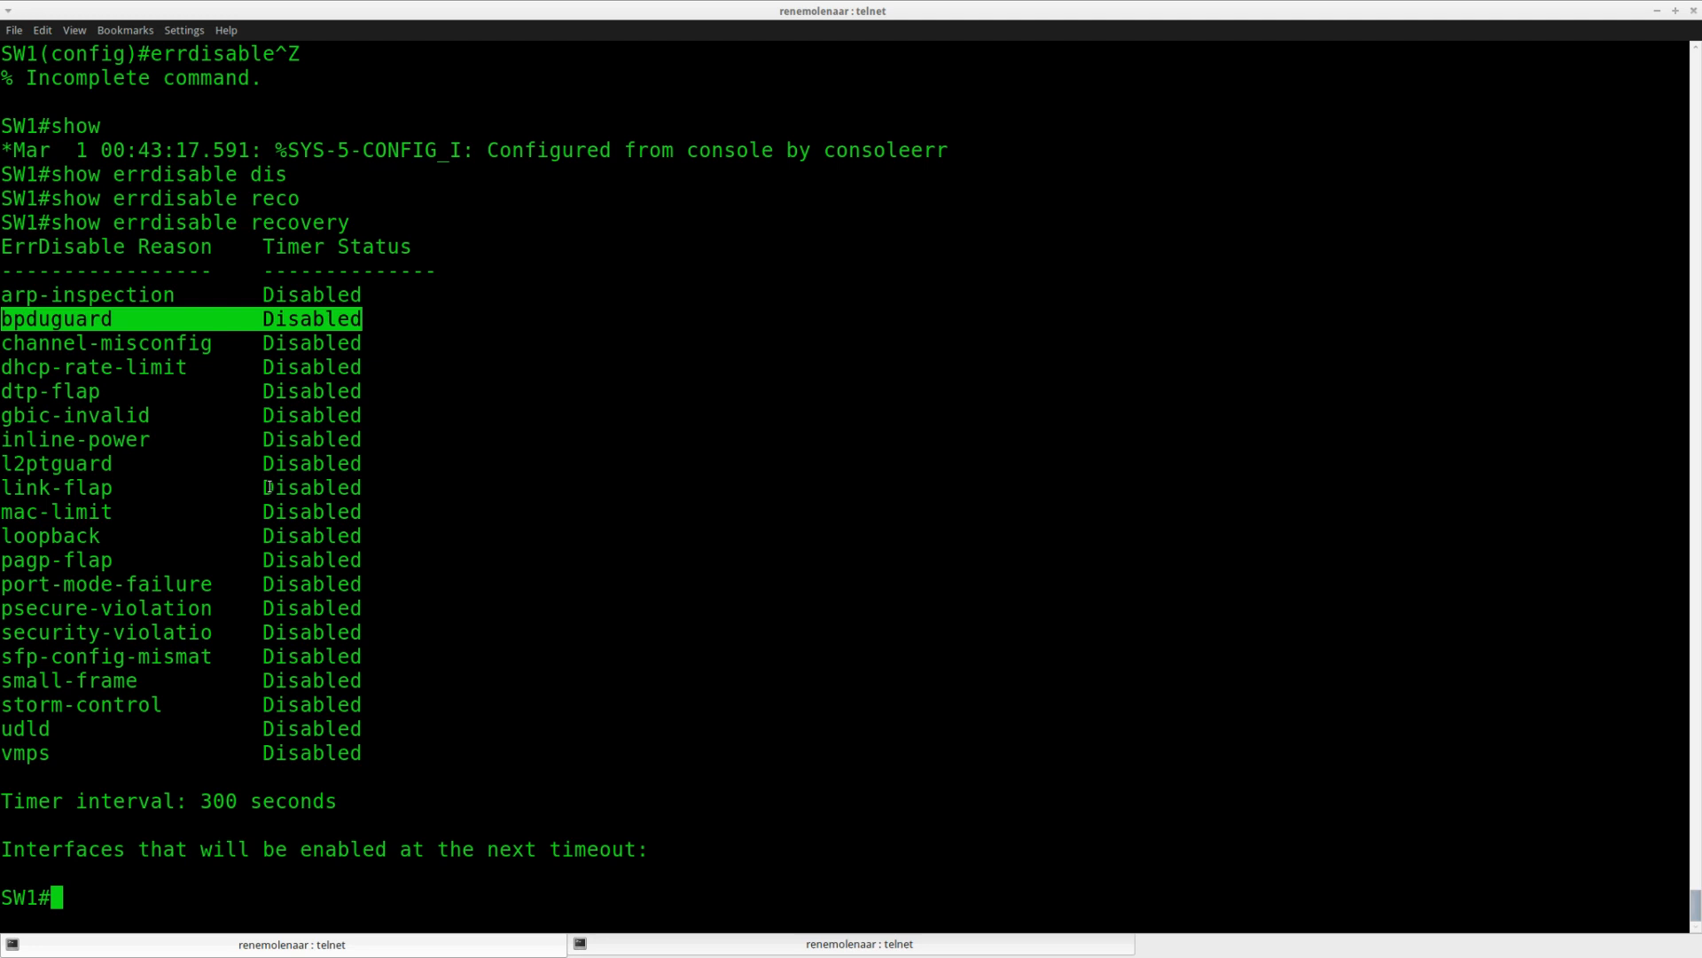
type("conf t")
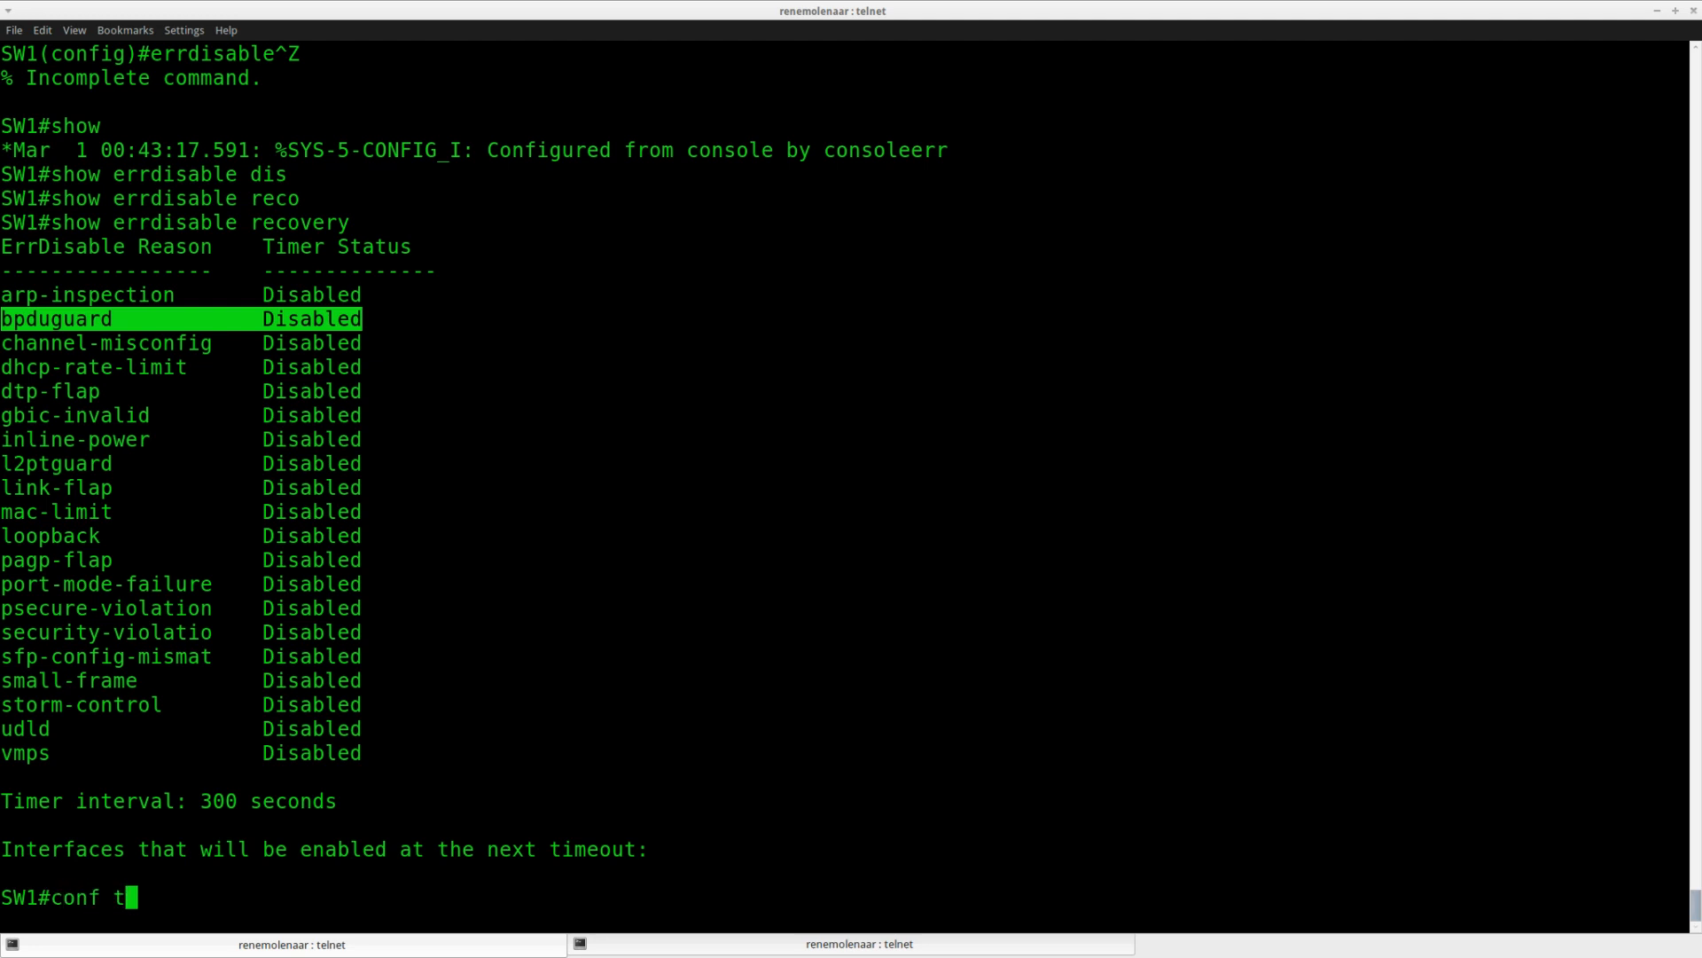
Enable bpduguard err-disable recovery, set a 400-second interval, and verify with 'do show errd'
type("errdisable")
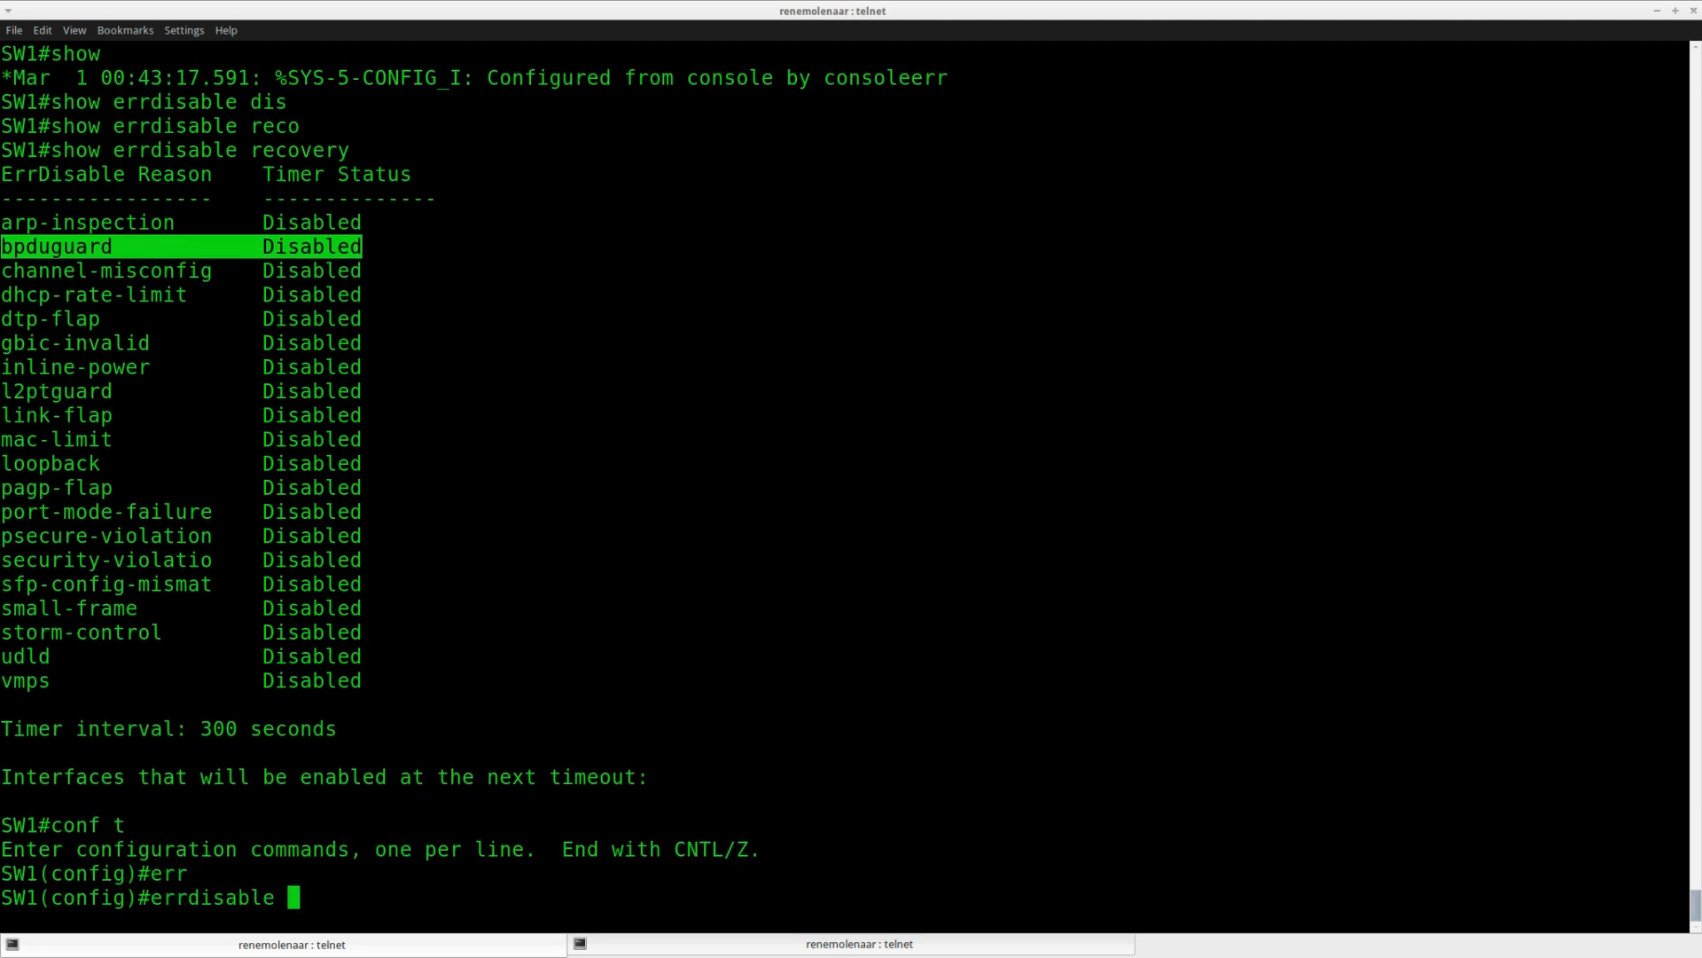
type("recovery cause bpduguar")
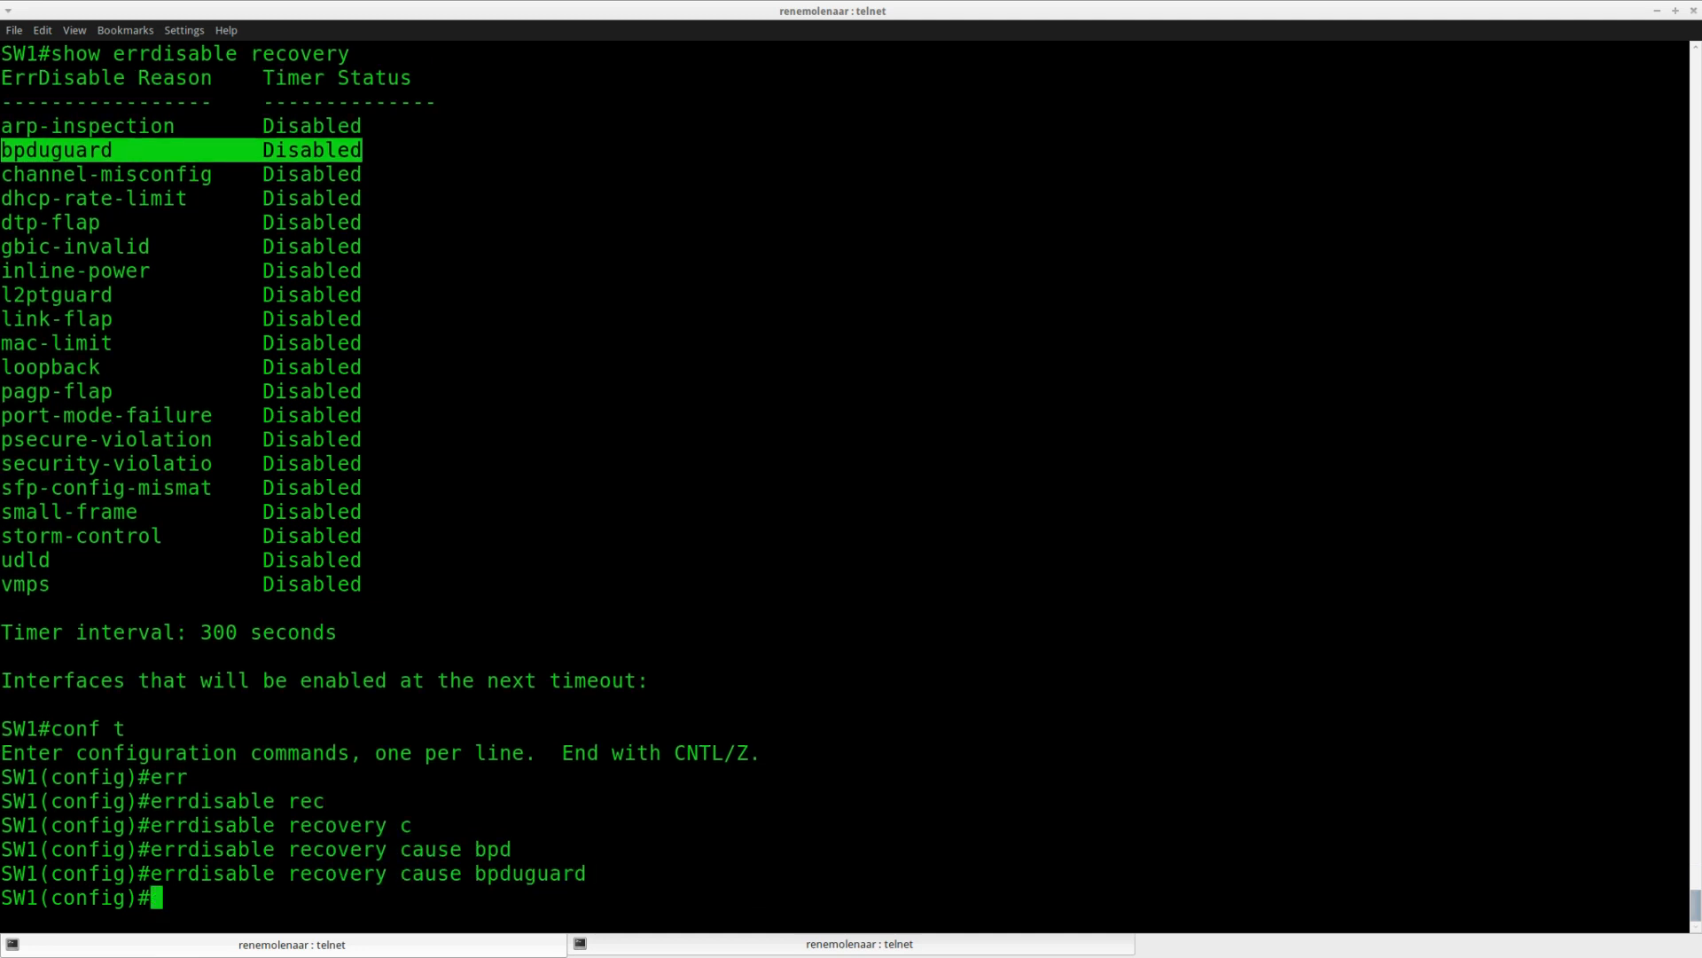
type("do show errd reco")
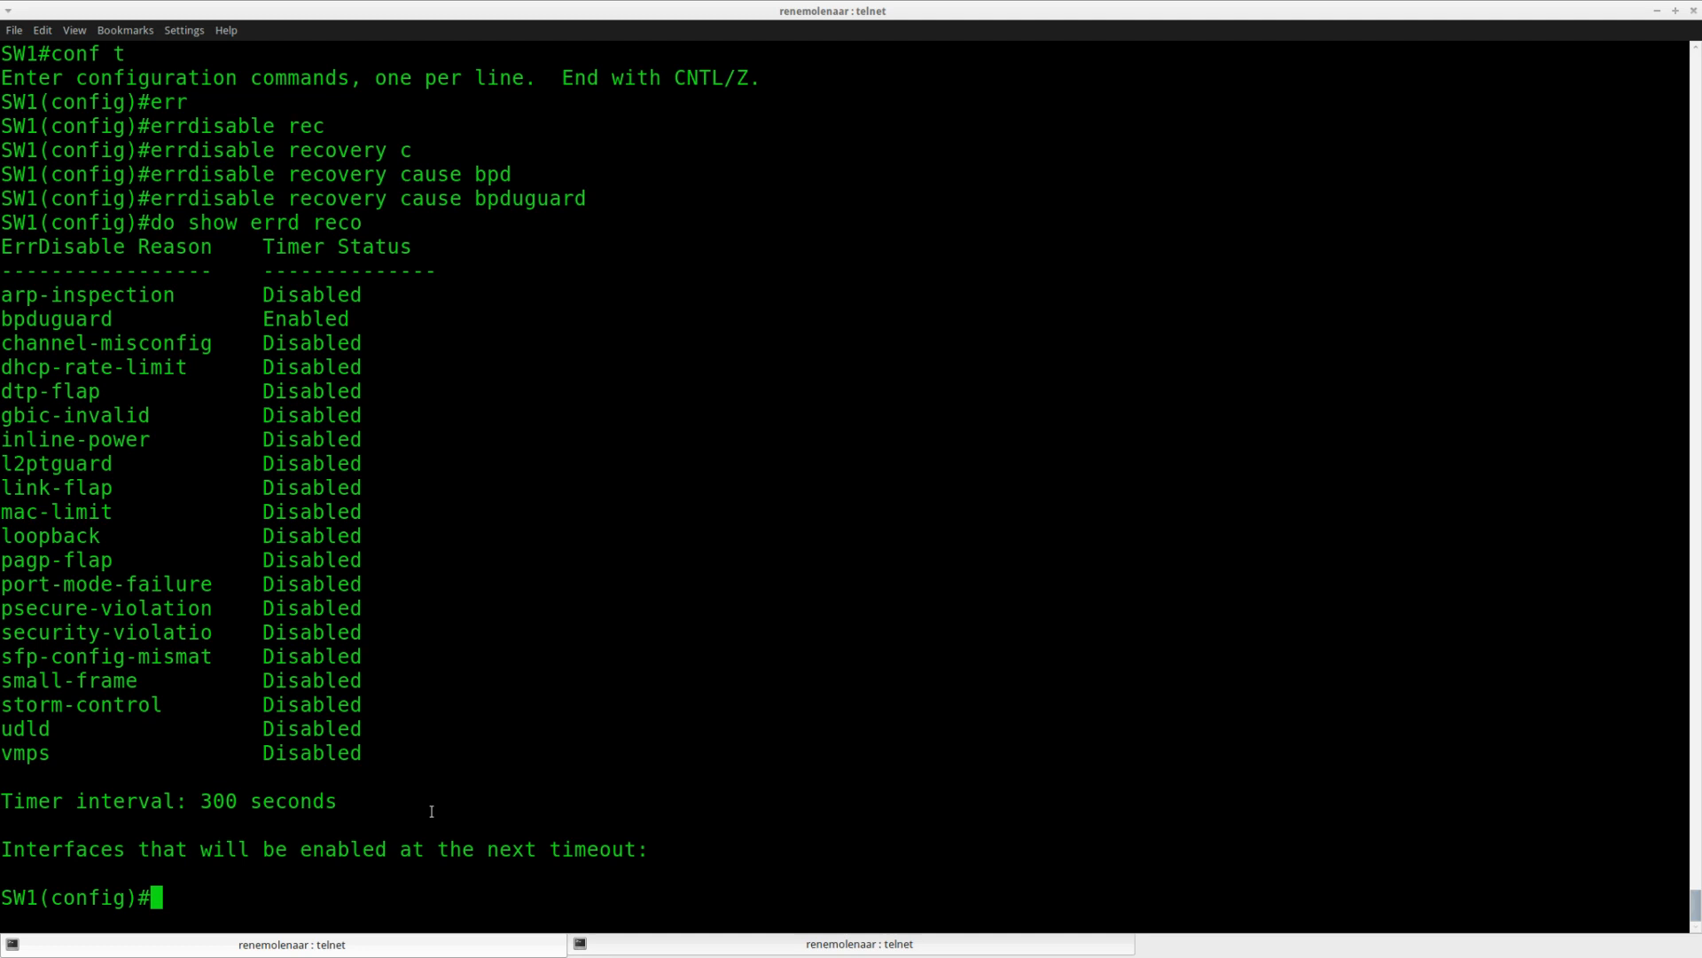
type("err")
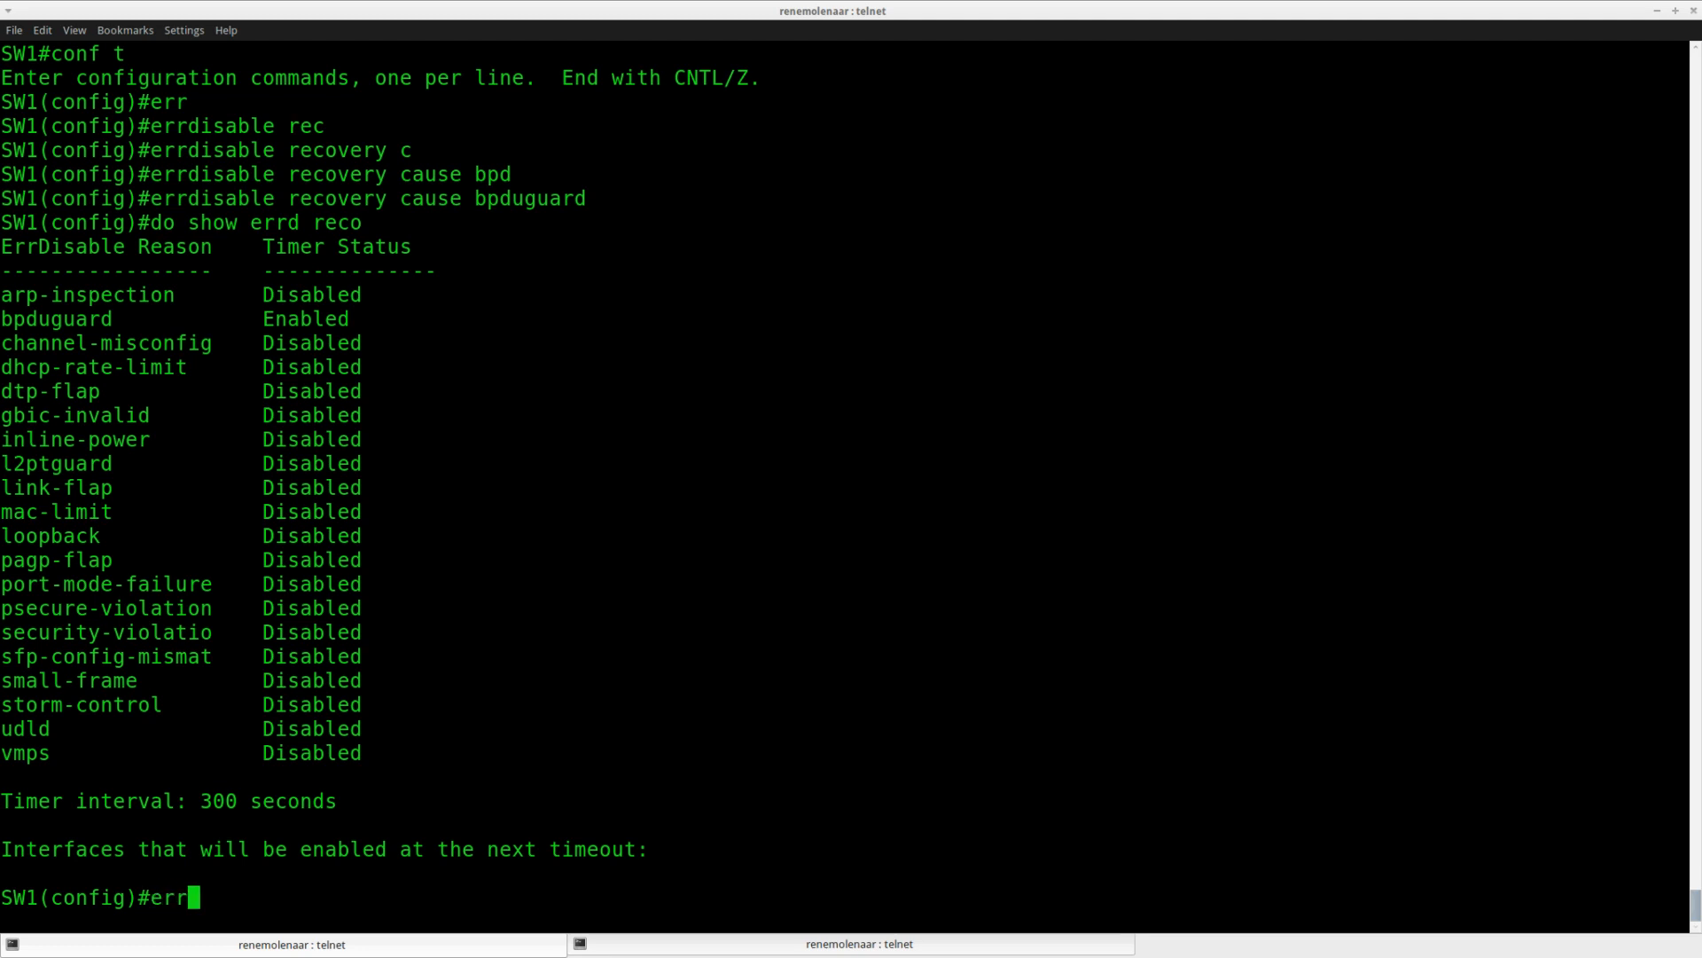
type("errdisable recovery interval 400")
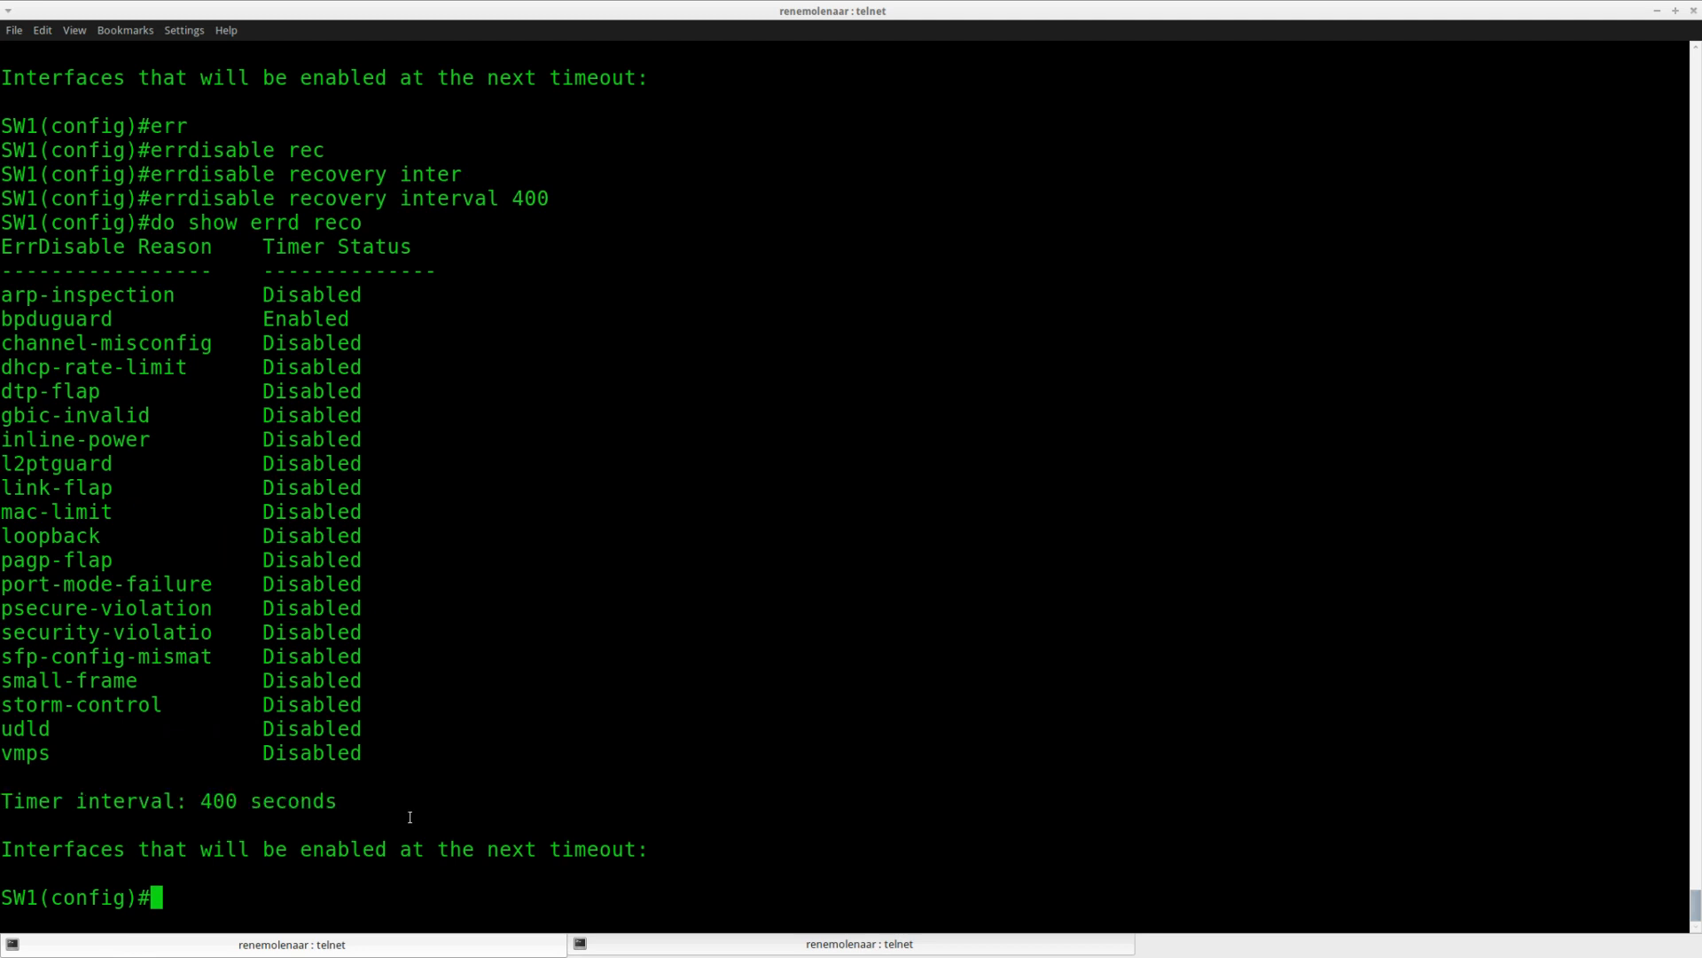
Enable spanning-tree bpduguard on interface Fa0/1, checking available options with '?'
type("interface fa")
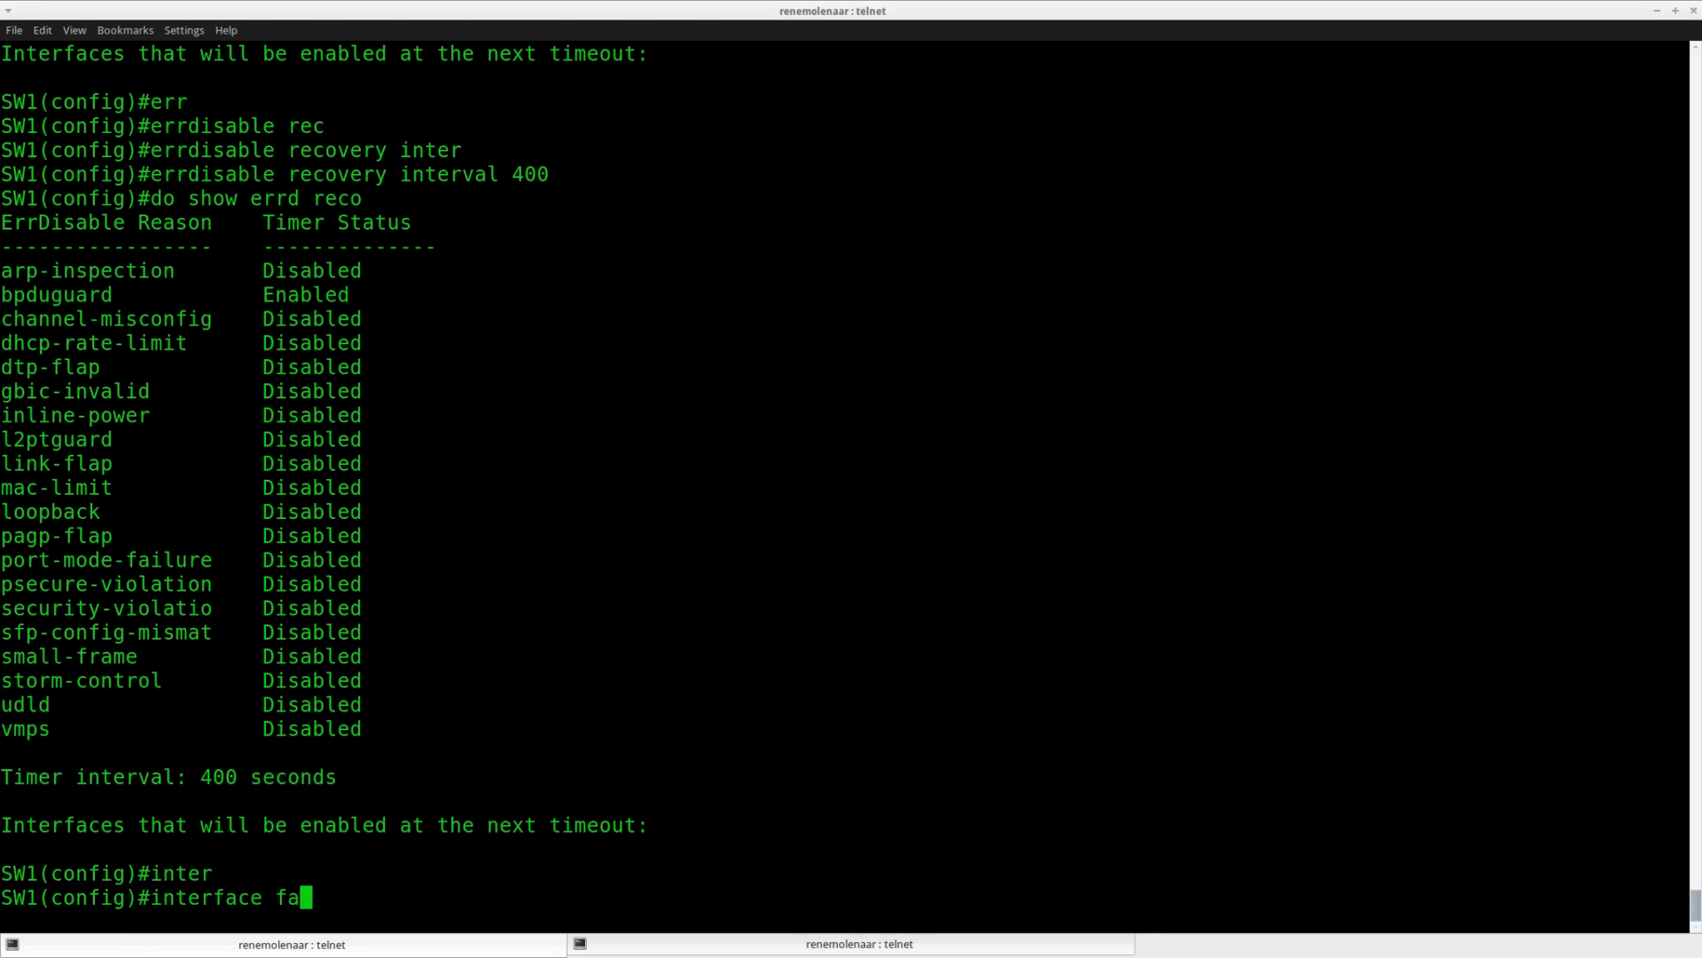
type("0/1")
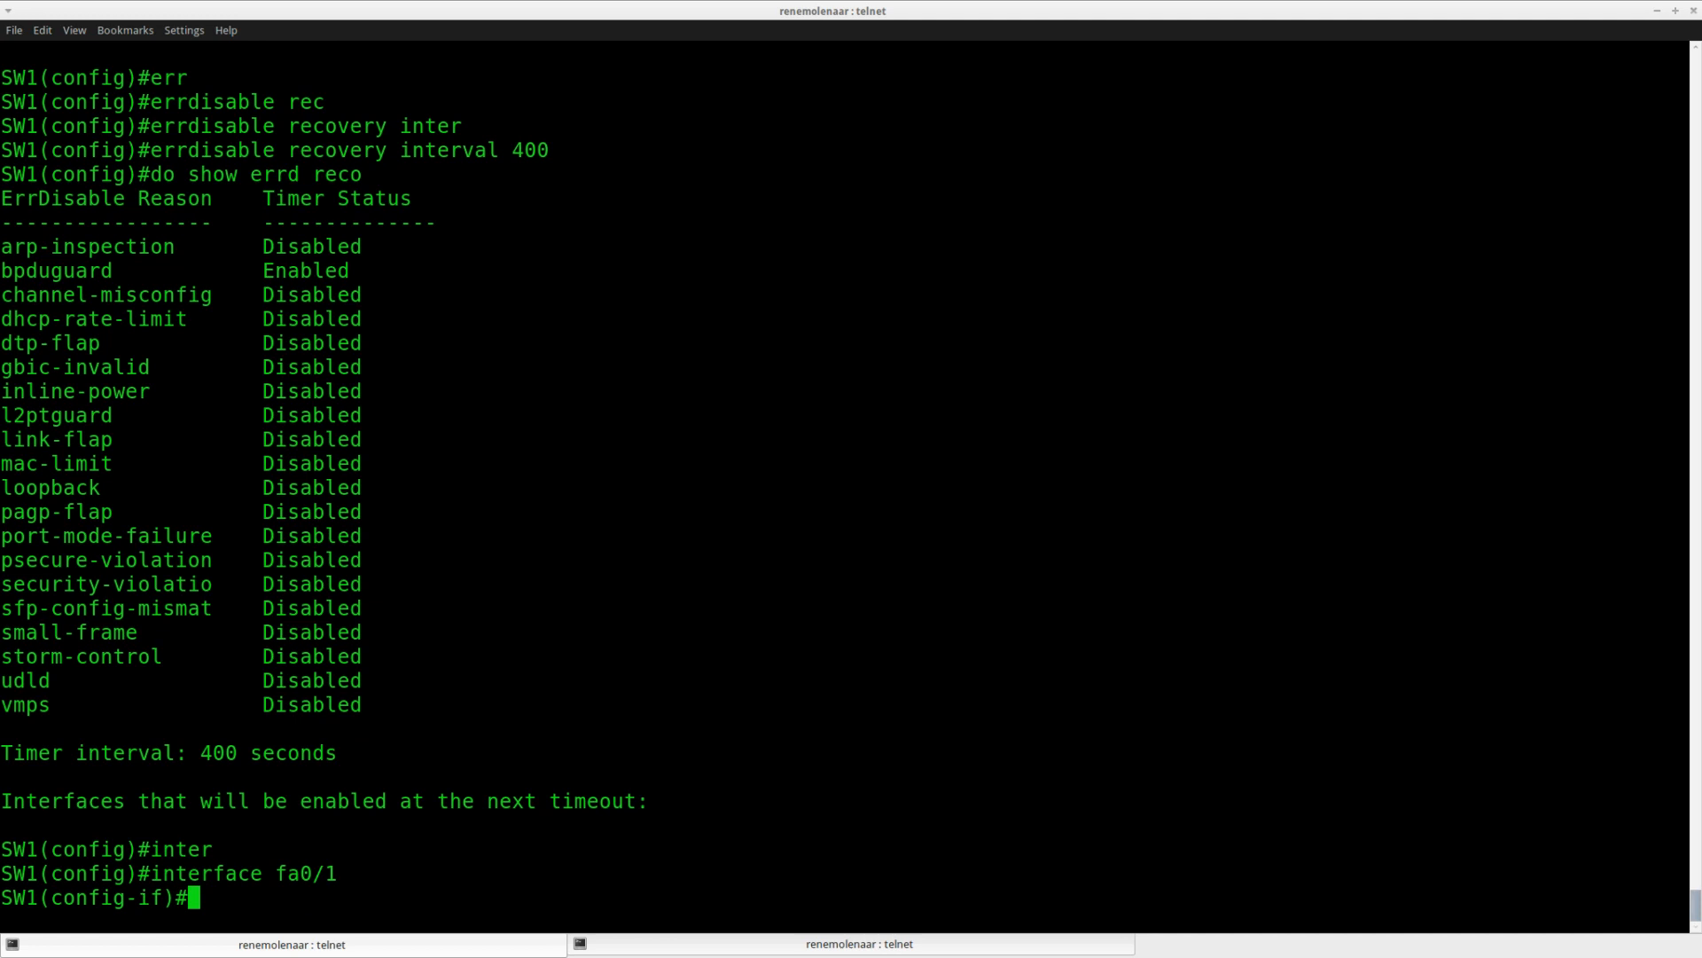
type("spanning-tree")
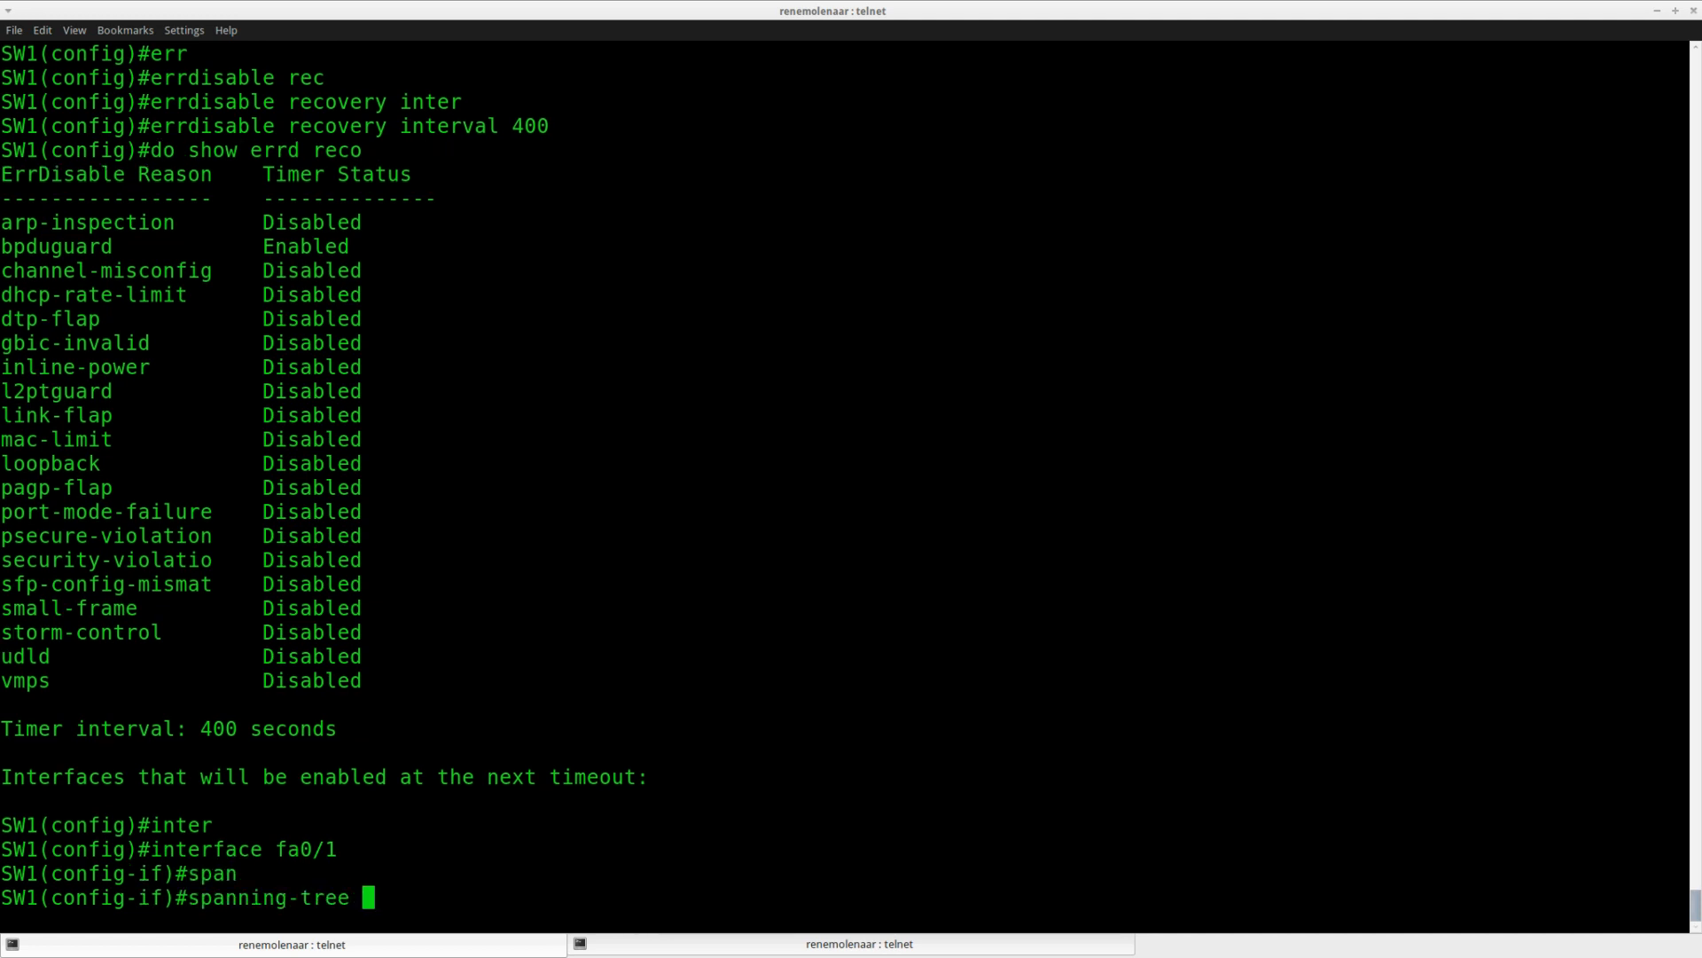
type("bpduguard enable")
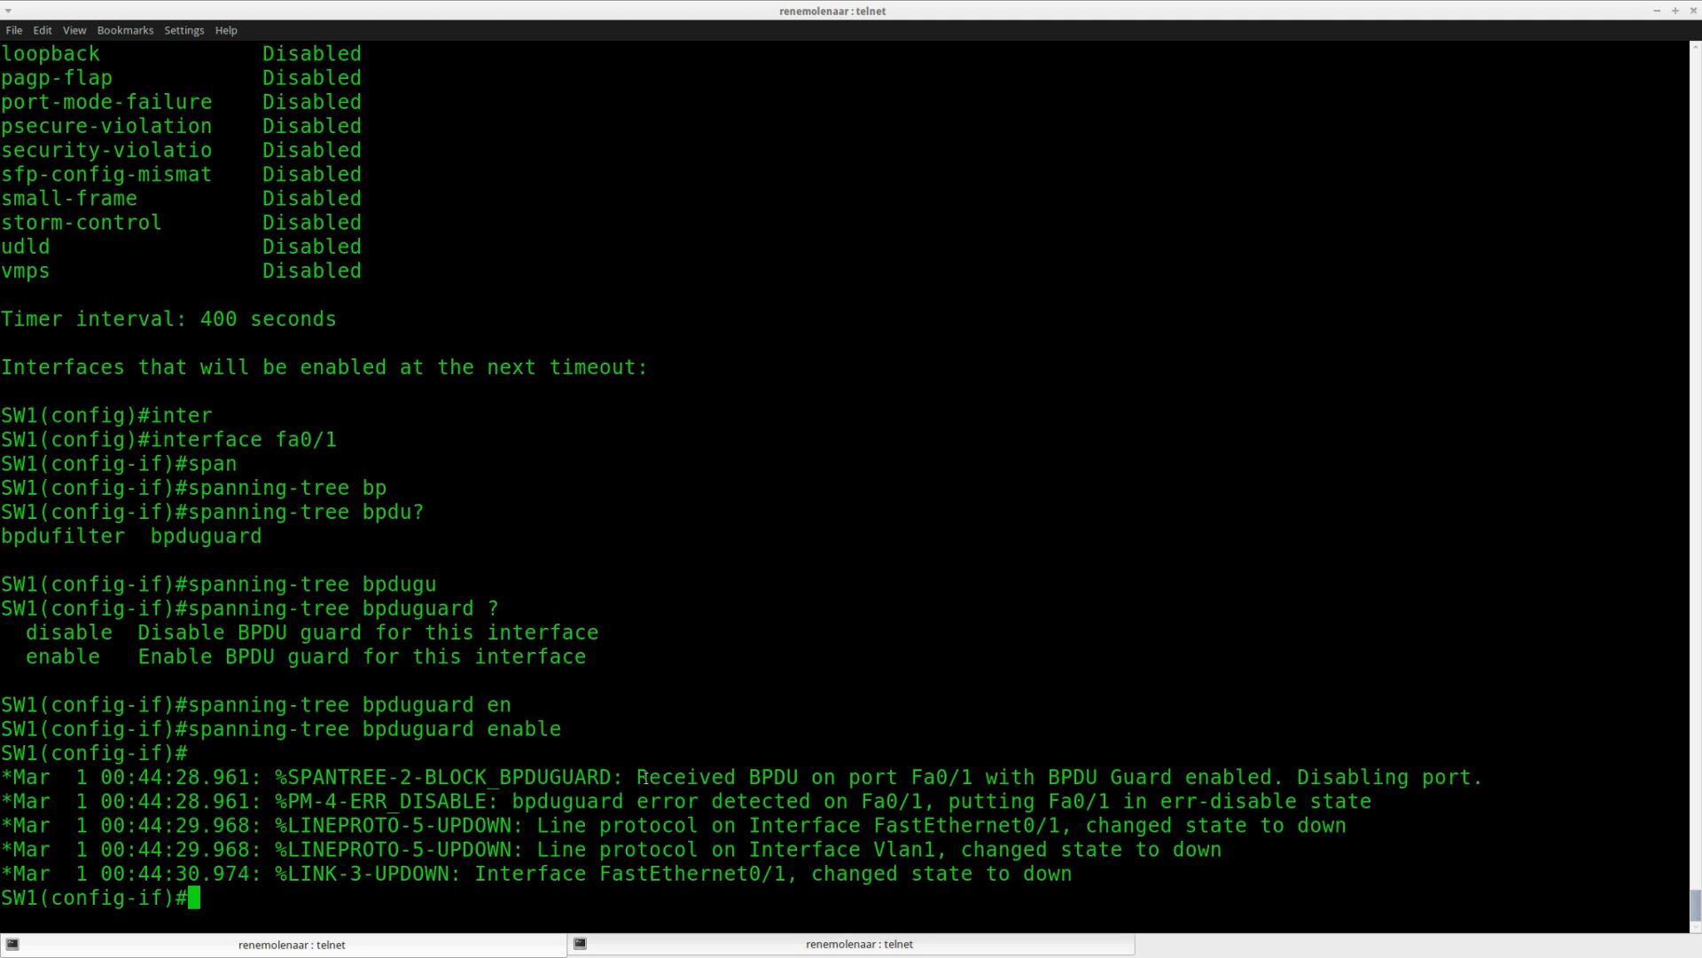
left_click_drag(637, 776, 1074, 777)
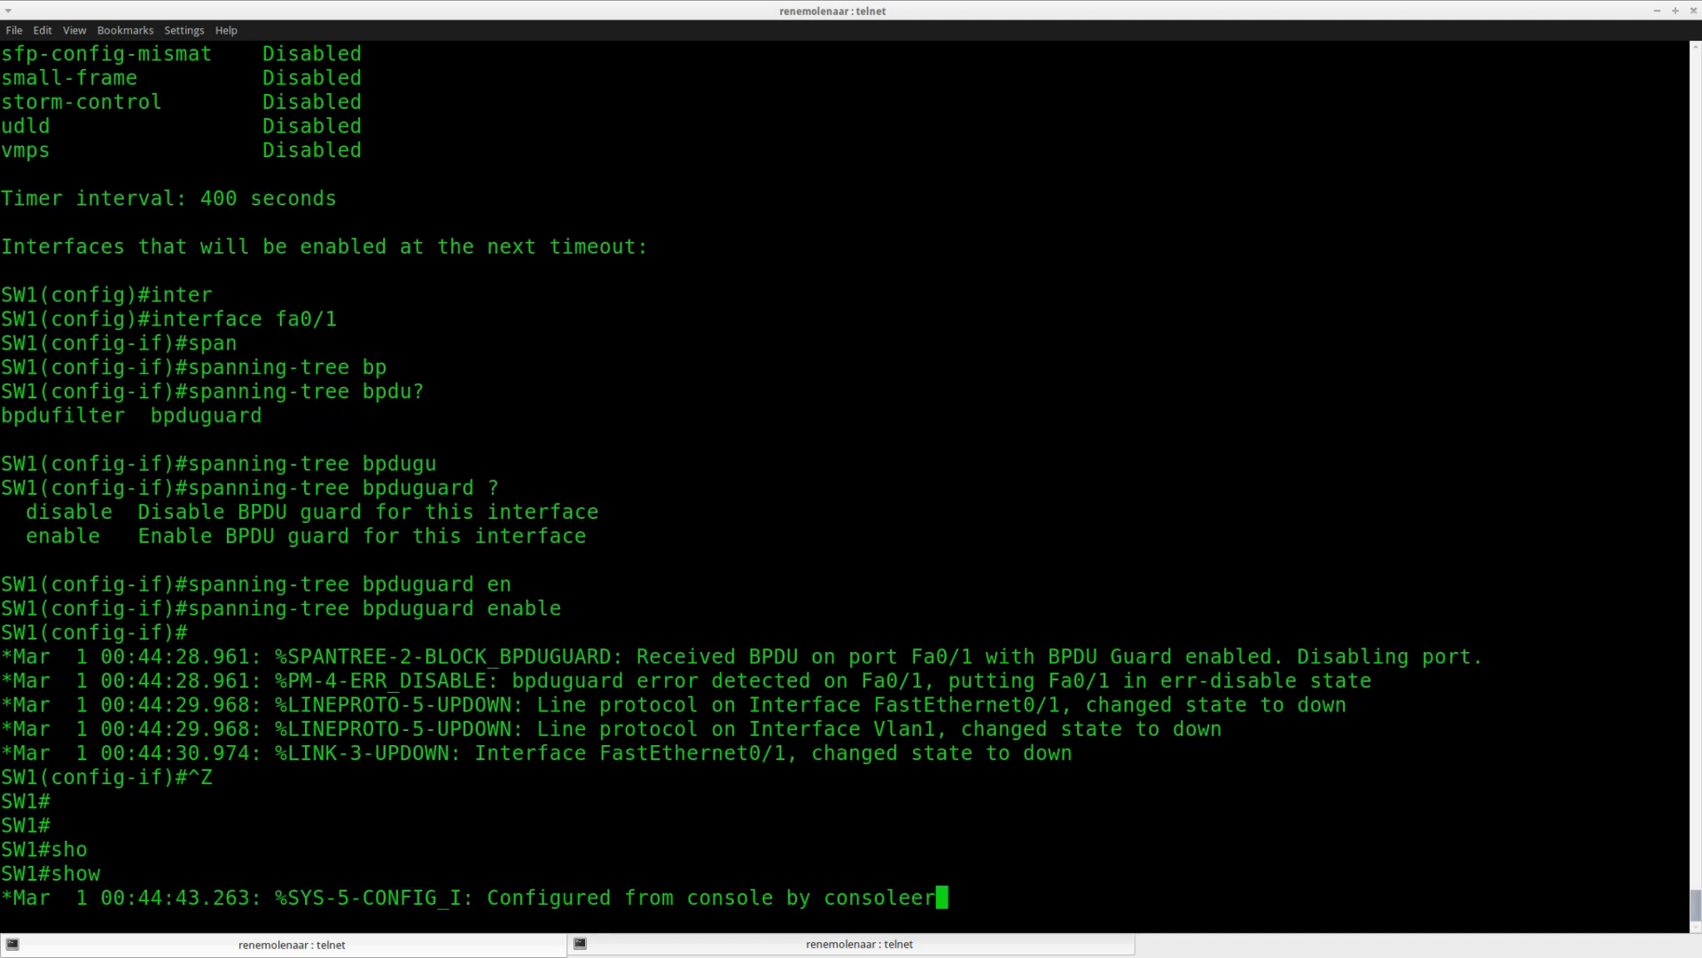
Run 'show errdisable recovery' to watch Fa0/1's bpduguard countdown reach 367 seconds
type("show errdisable recovery")
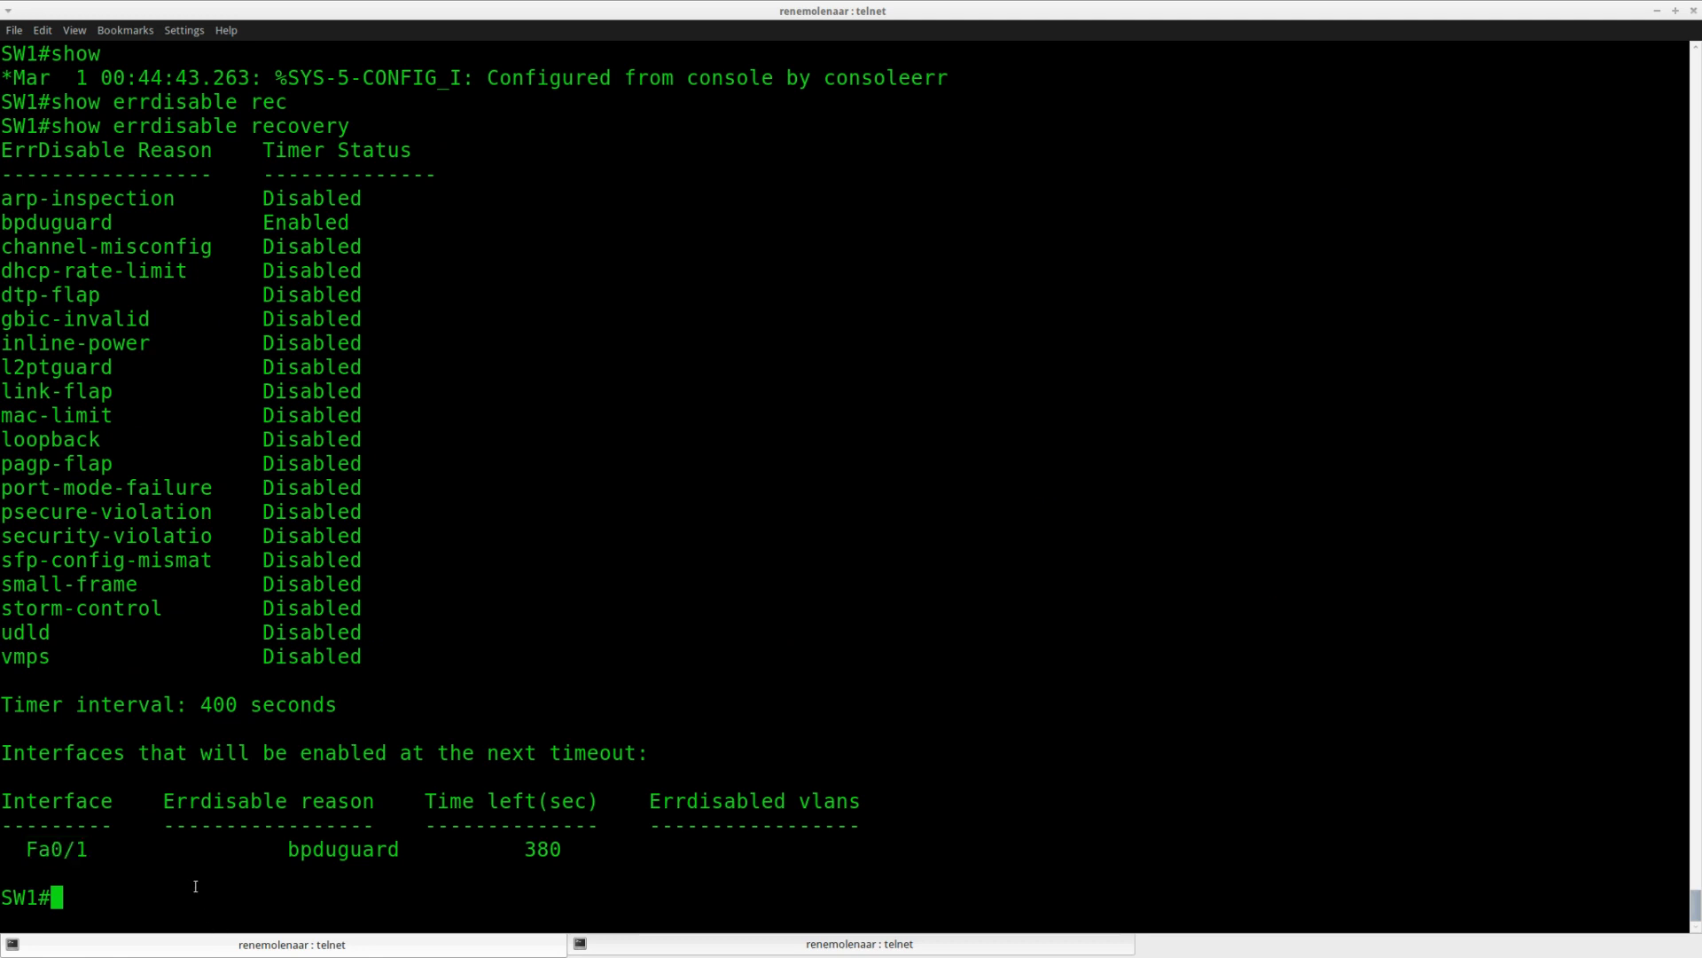
double_click(542, 849)
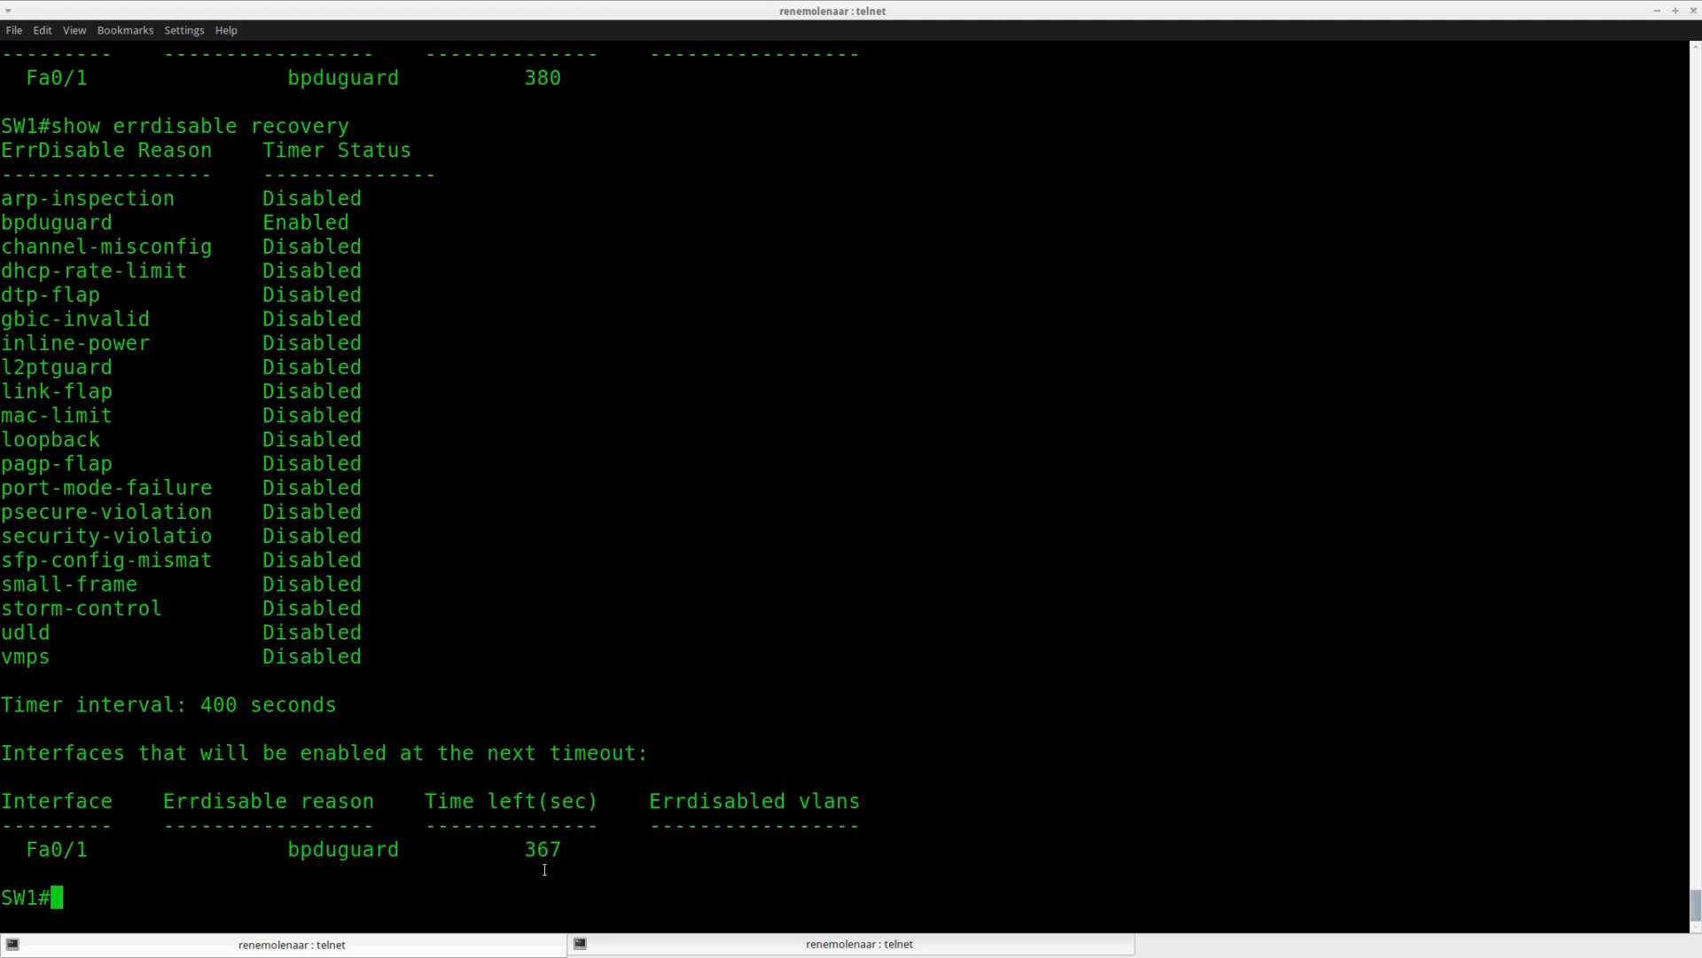
mouse_move(519, 886)
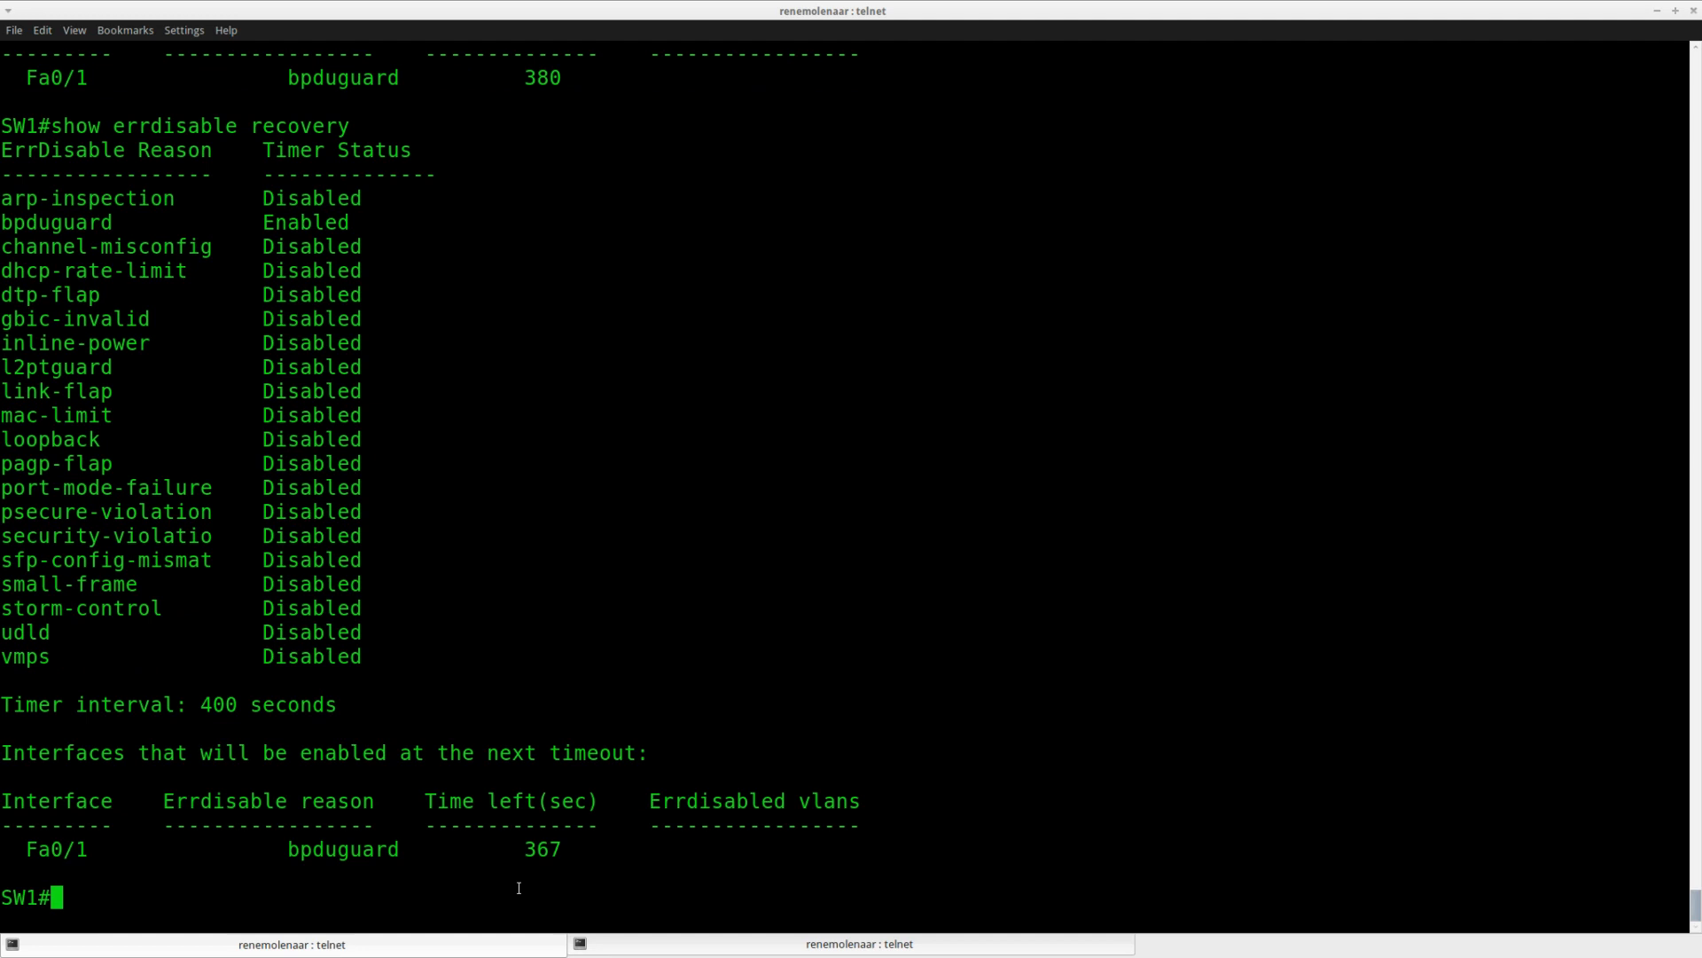